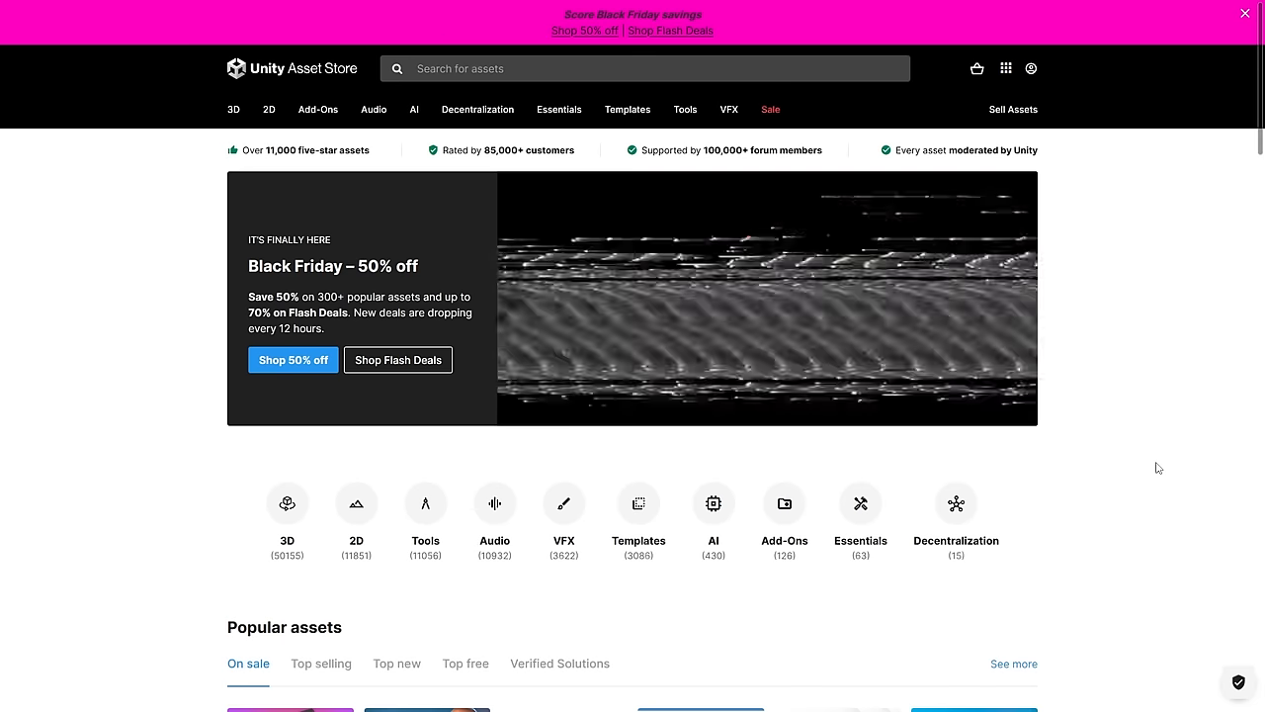
# Scroll down the Asset Store home page past the Popular assets section.
pyautogui.scroll(-3)
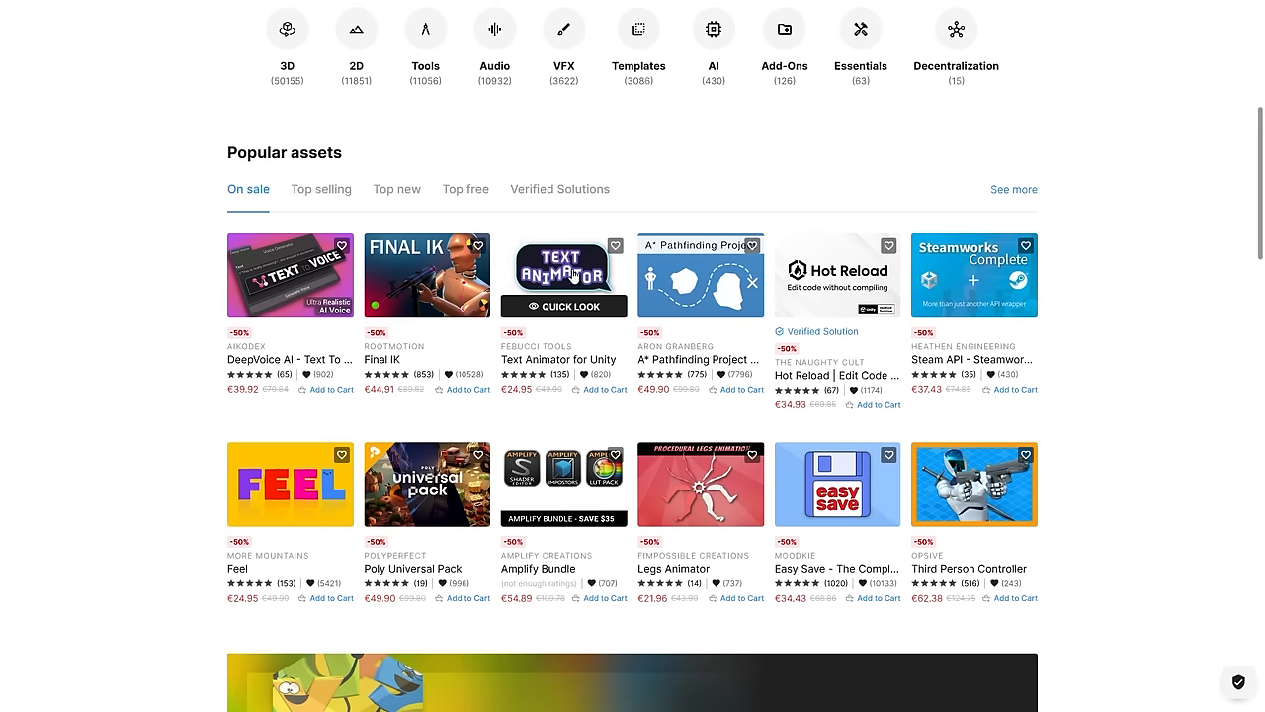
pyautogui.moveTo(719, 281)
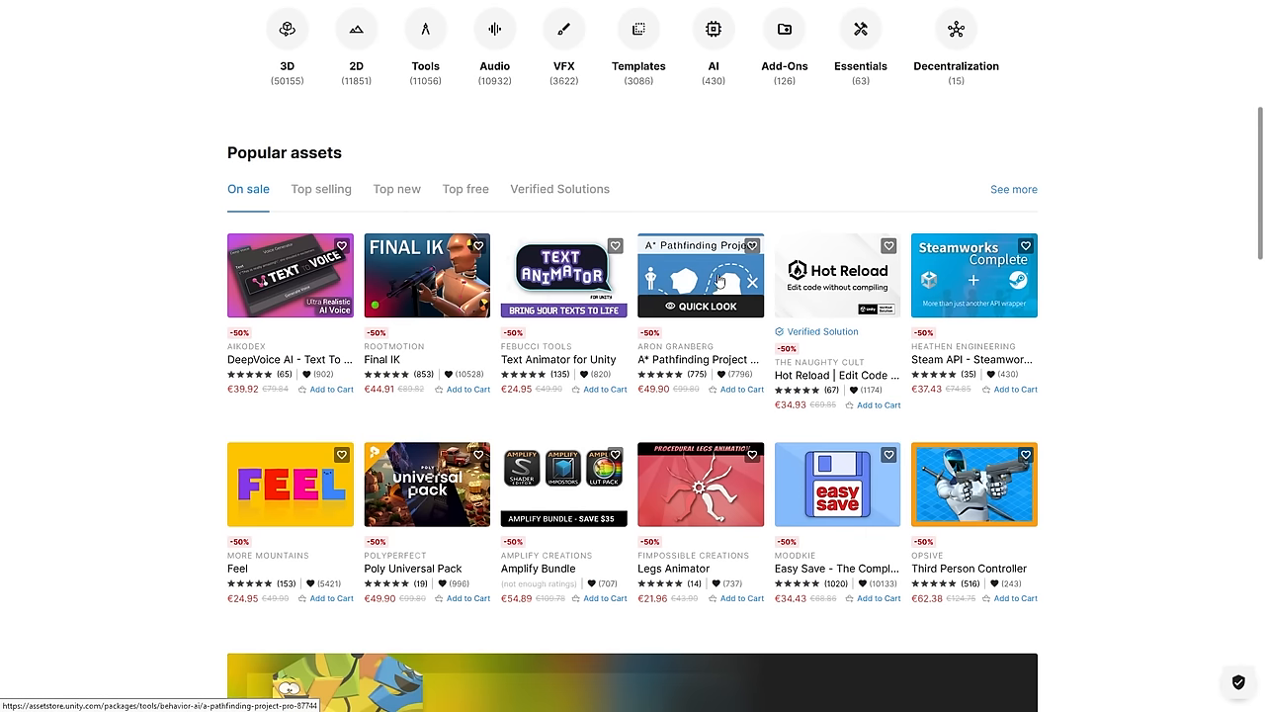
pyautogui.moveTo(316, 483)
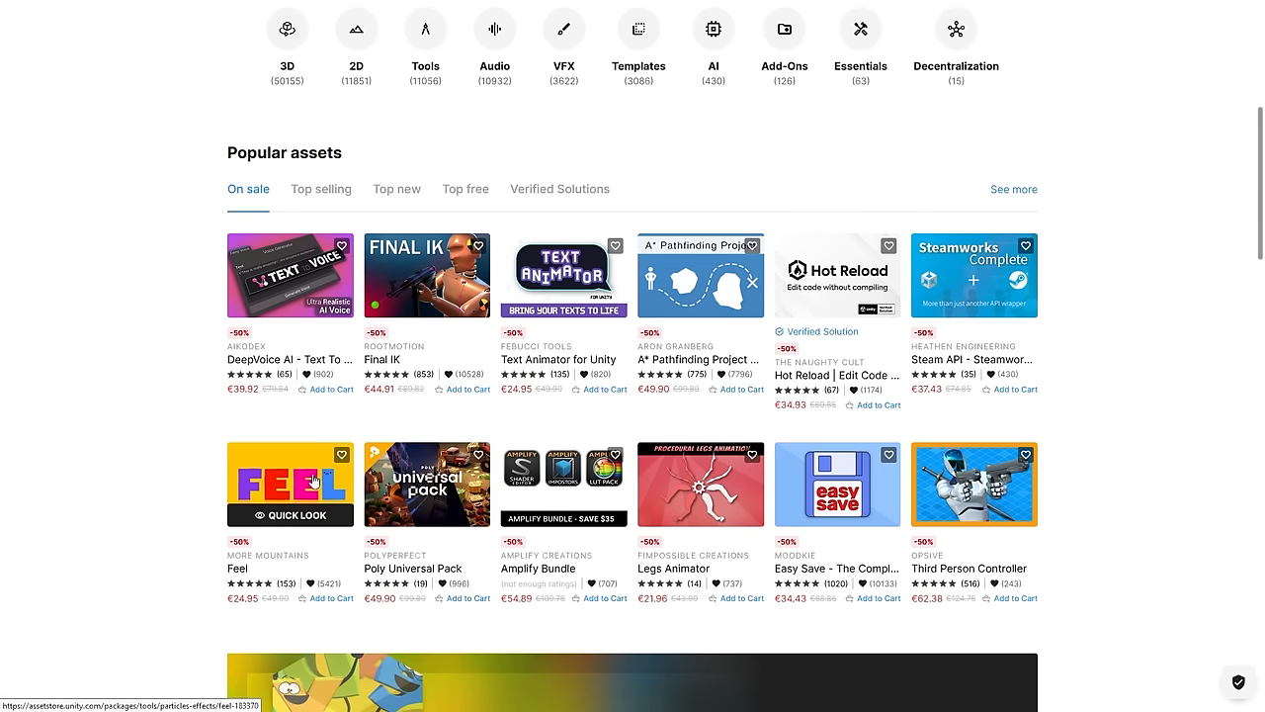
pyautogui.moveTo(427, 275)
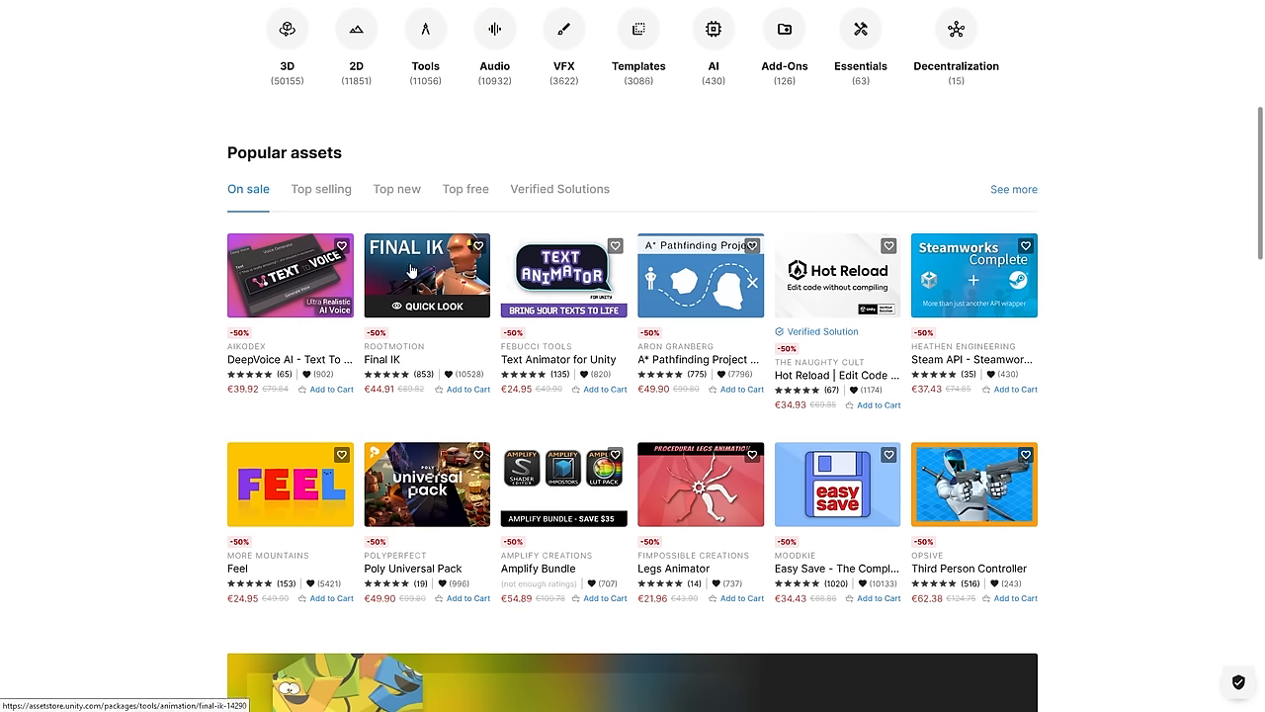
pyautogui.moveTo(844, 245)
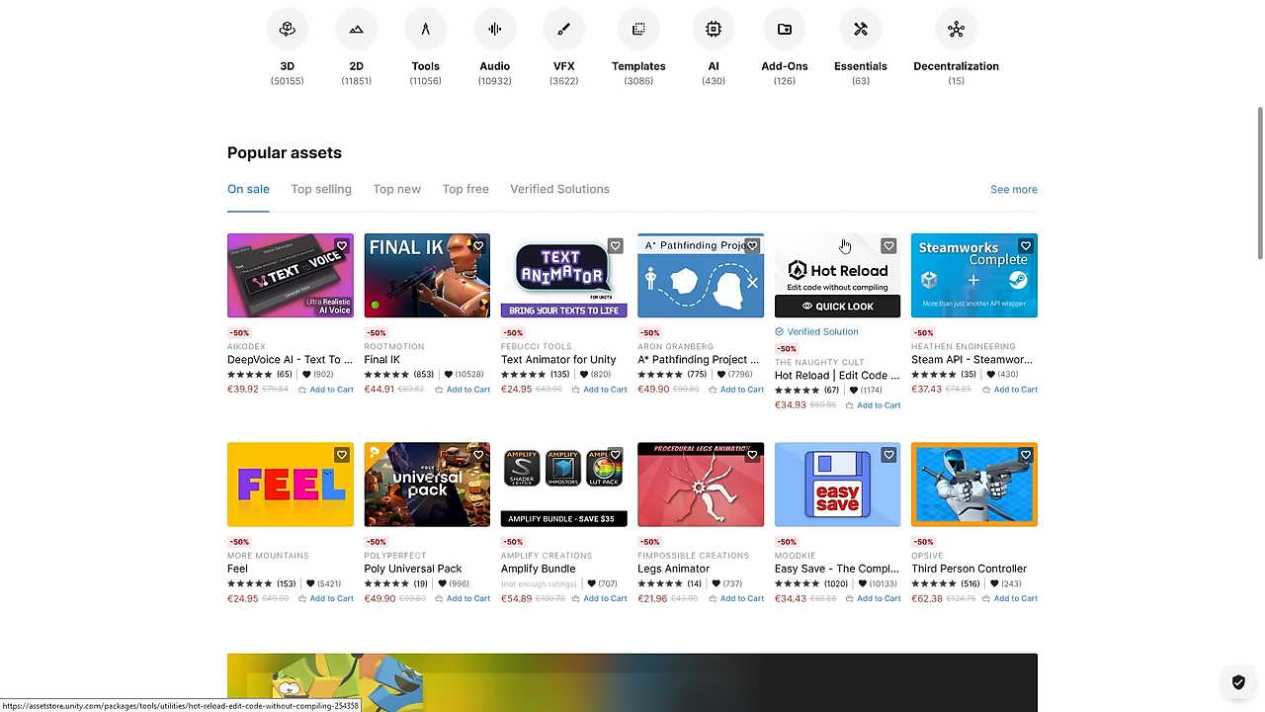
pyautogui.moveTo(1261, 352)
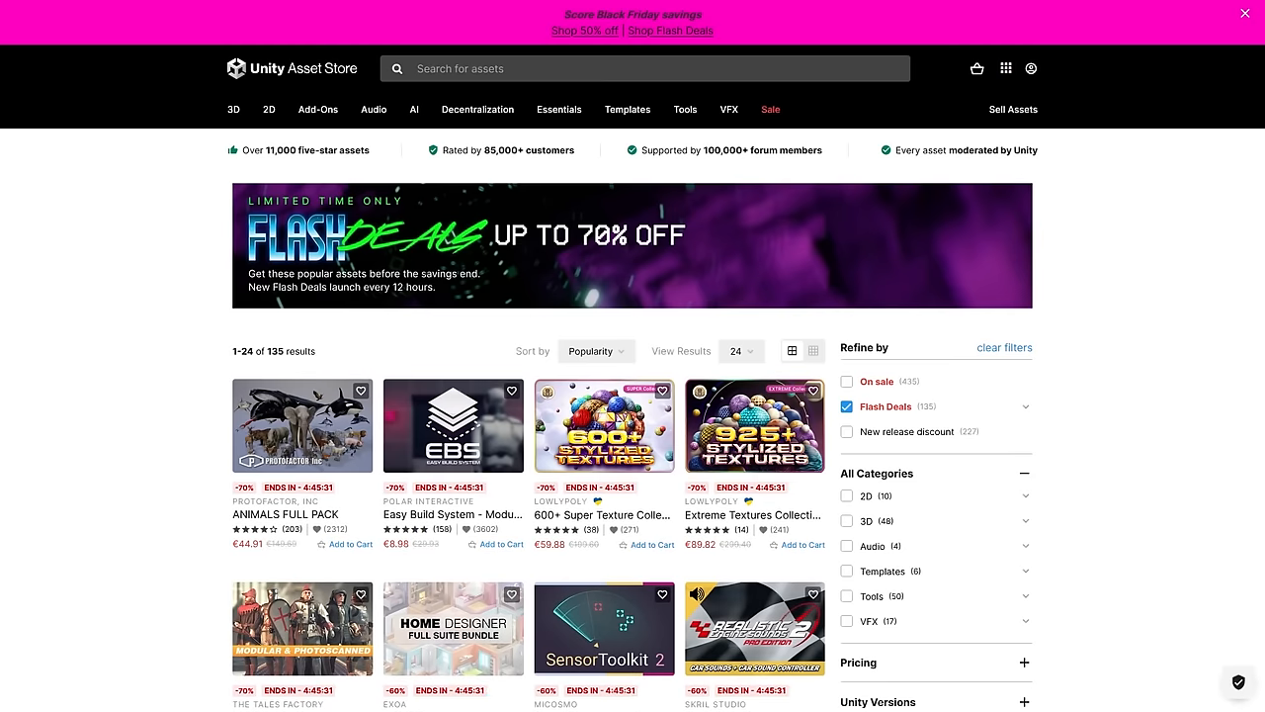
pyautogui.scroll(-3)
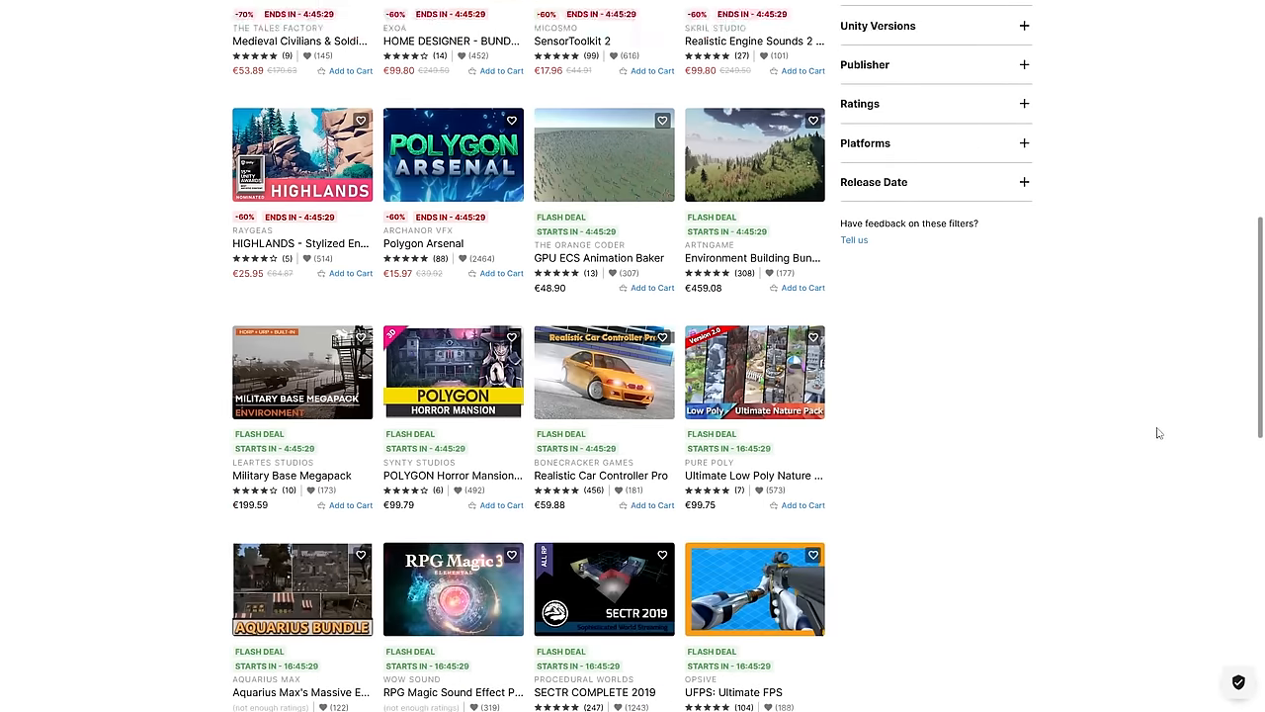
pyautogui.scroll(-3)
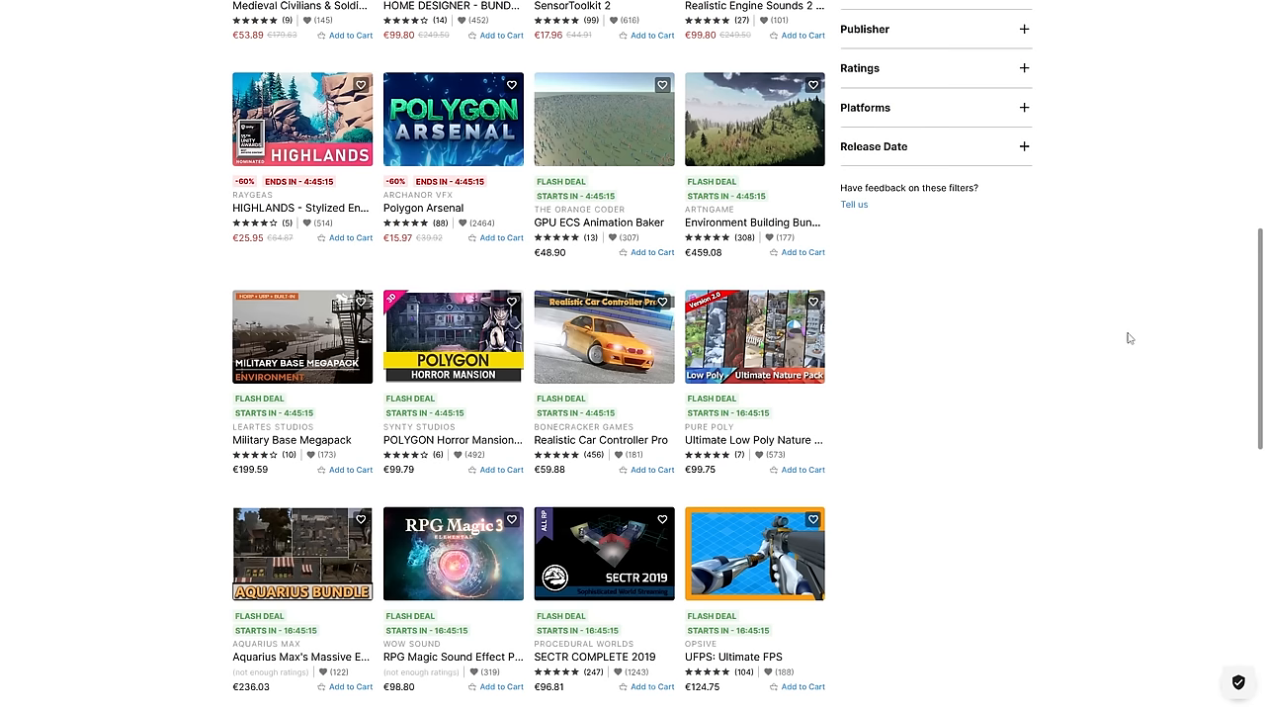
pyautogui.moveTo(1020, 432)
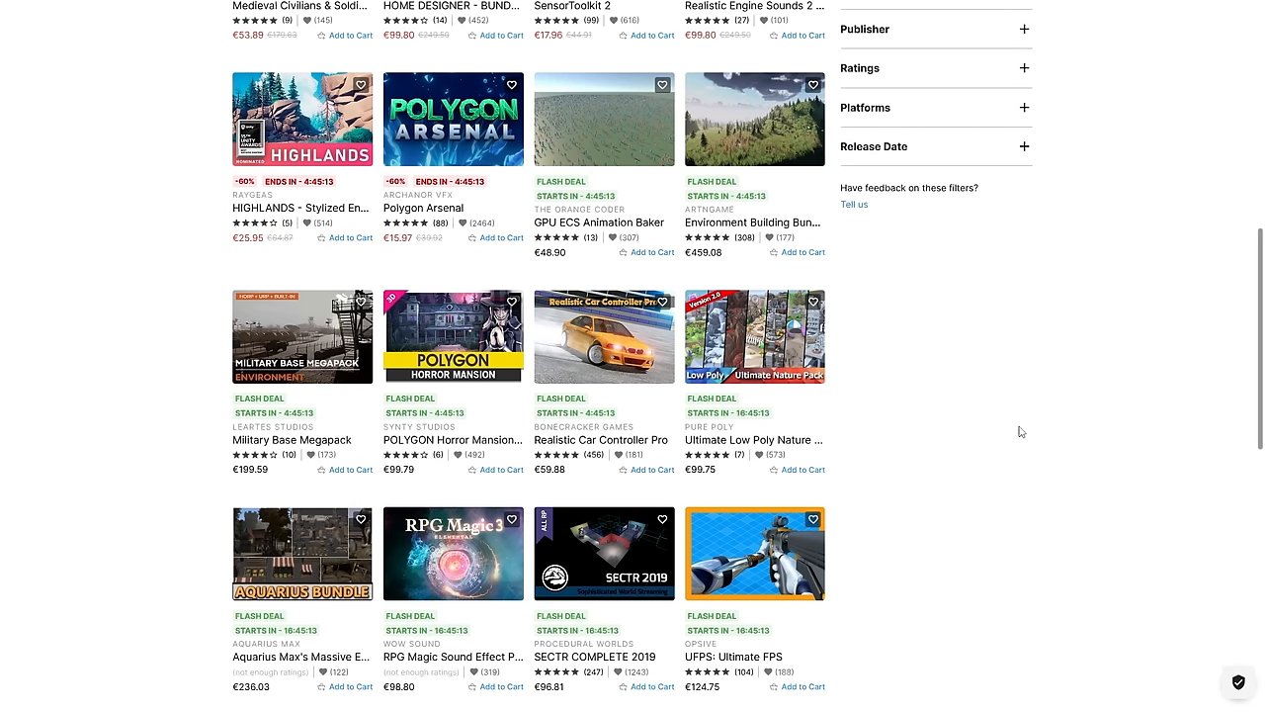
pyautogui.moveTo(605, 336)
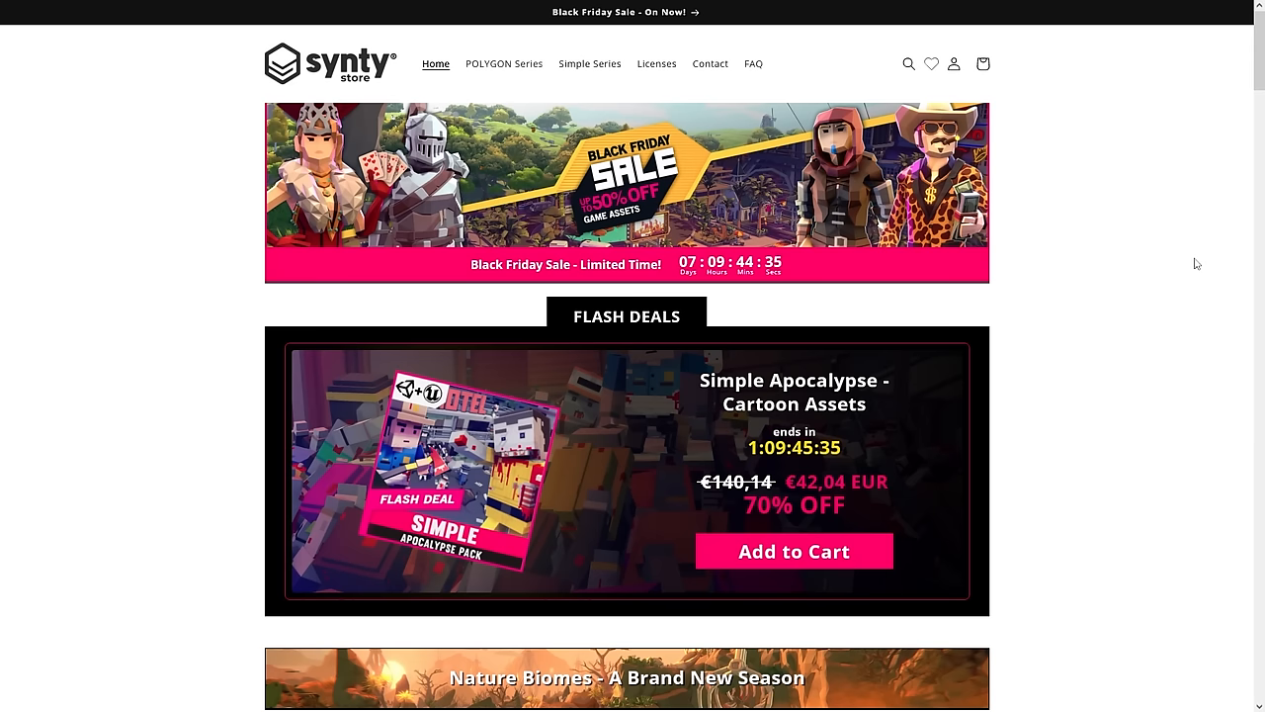
pyautogui.moveTo(656, 188)
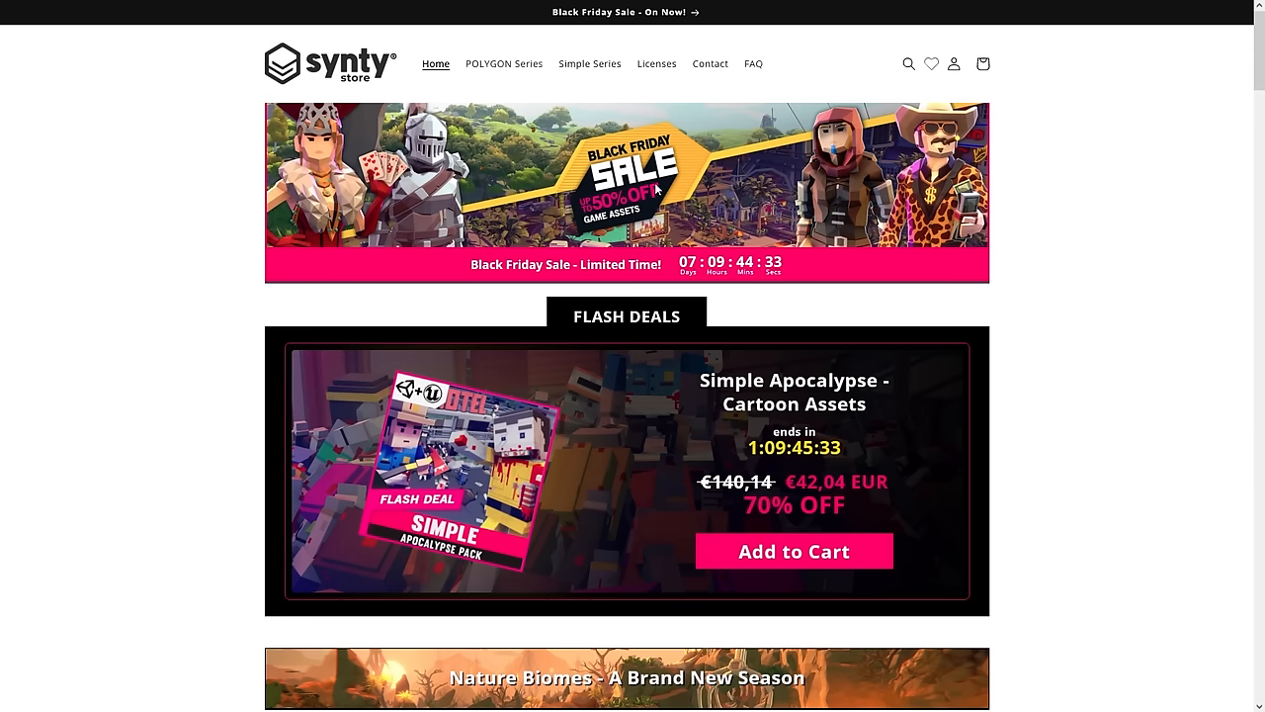
pyautogui.moveTo(1060, 441)
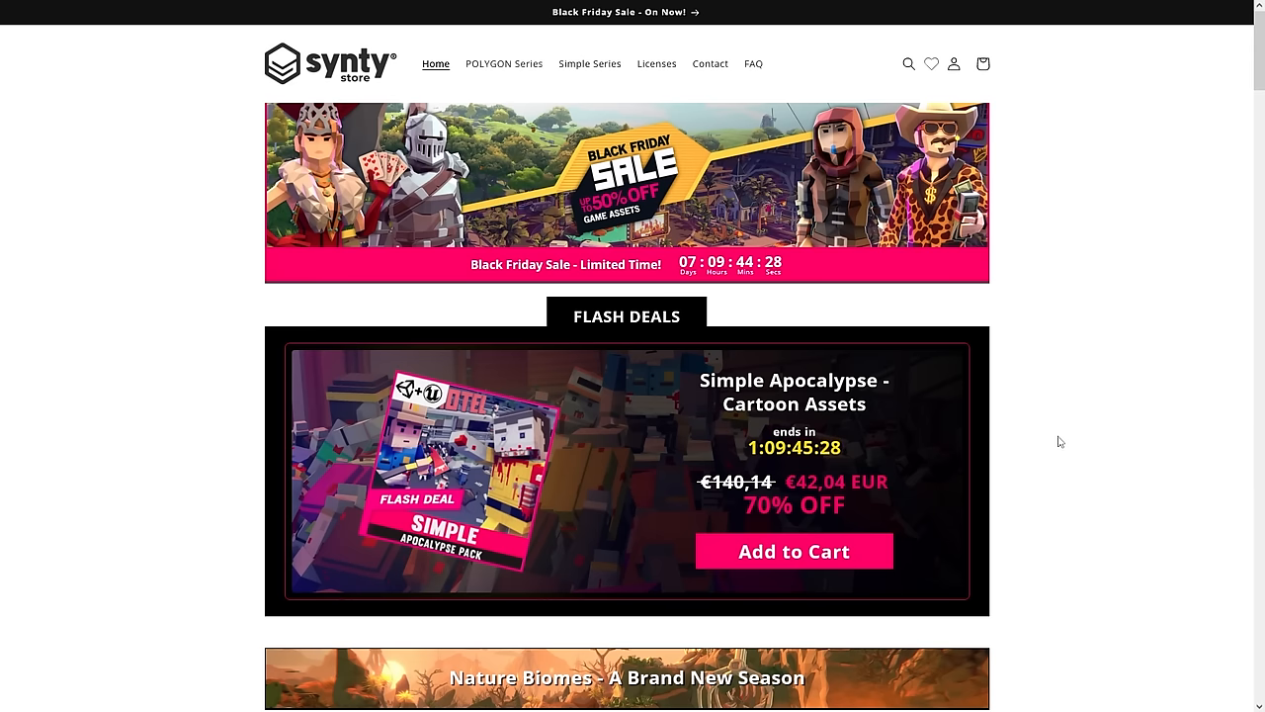
# Scroll down the Synty Store home page to the Black Friday Deals grid of POLYGON packs.
pyautogui.scroll(-3)
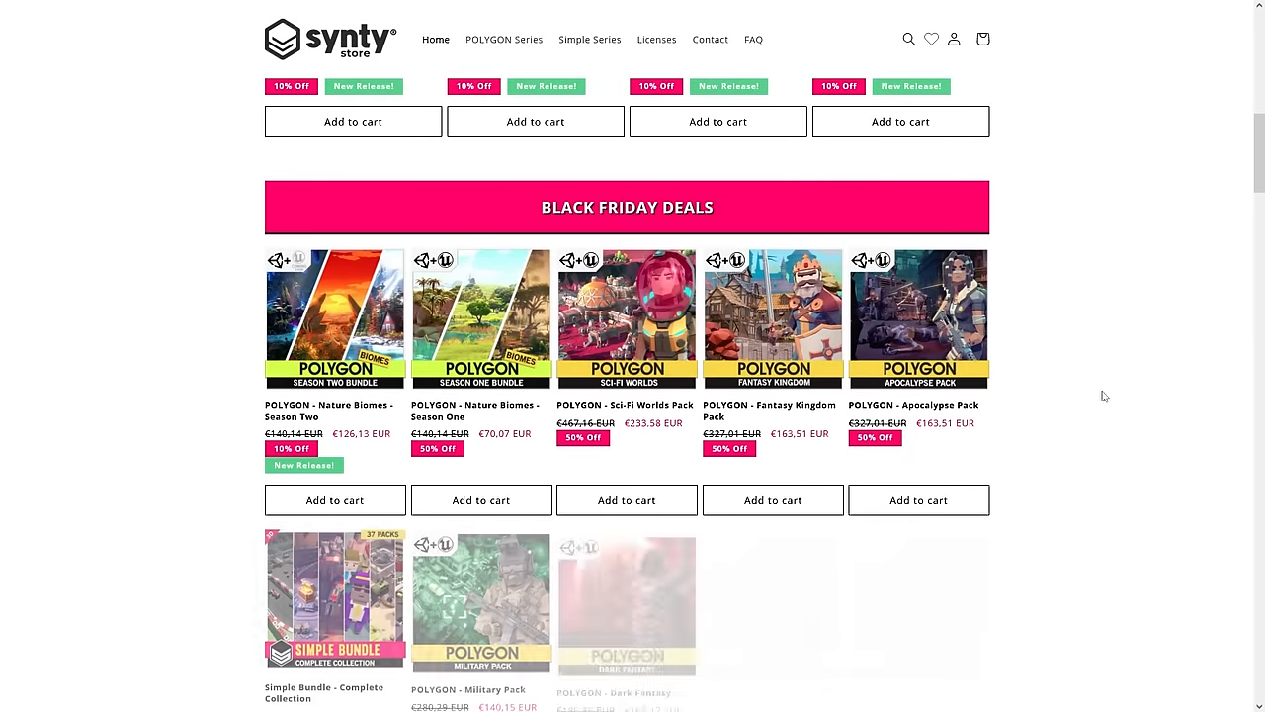
pyautogui.scroll(-3)
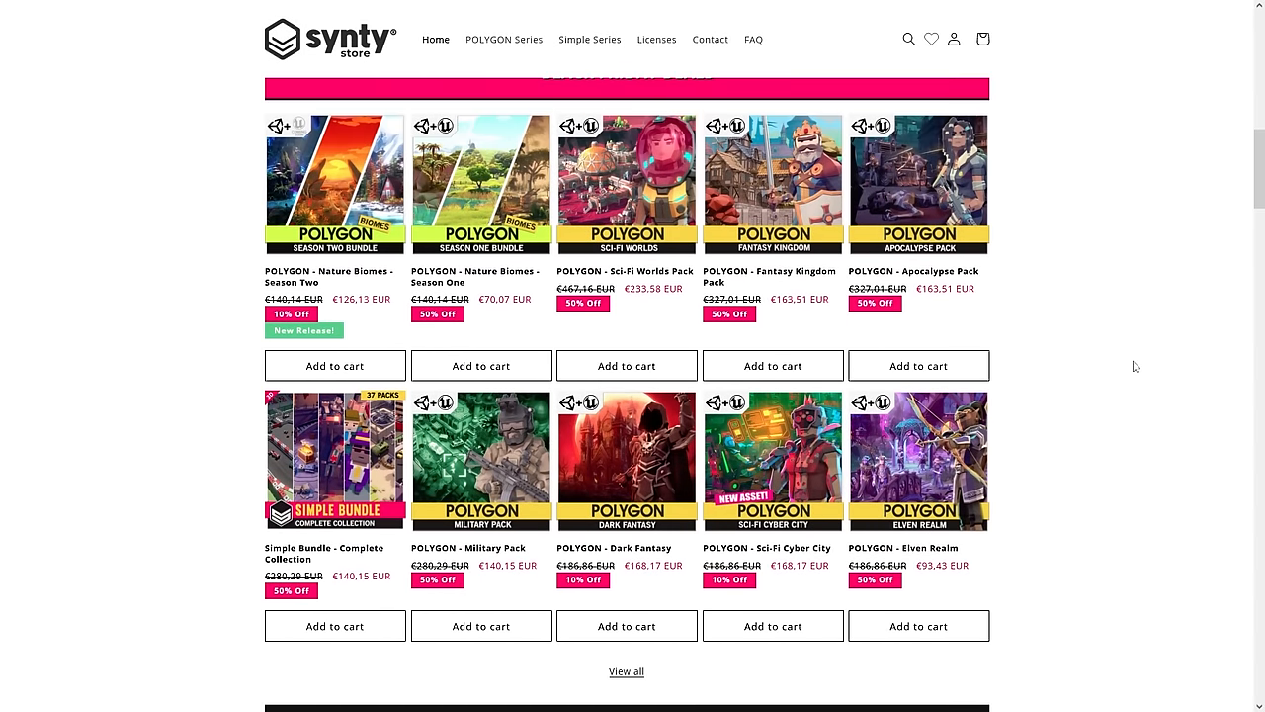
pyautogui.moveTo(773, 182)
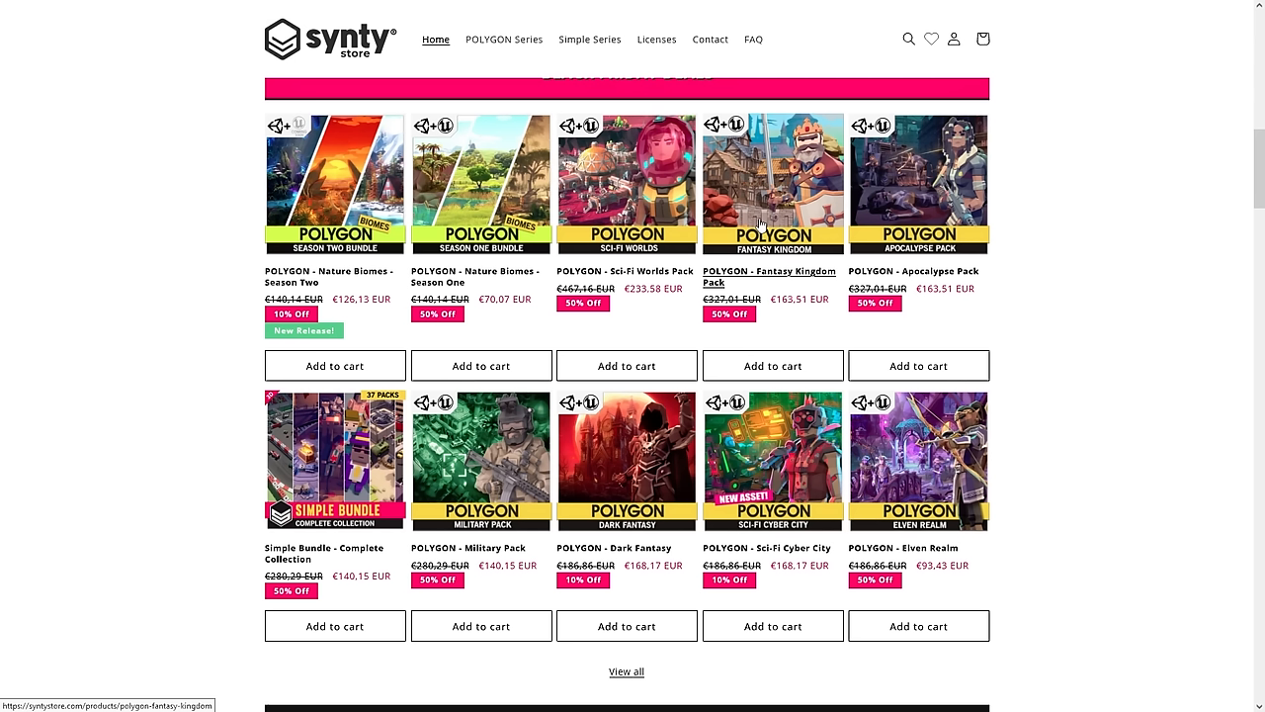
pyautogui.moveTo(1120, 182)
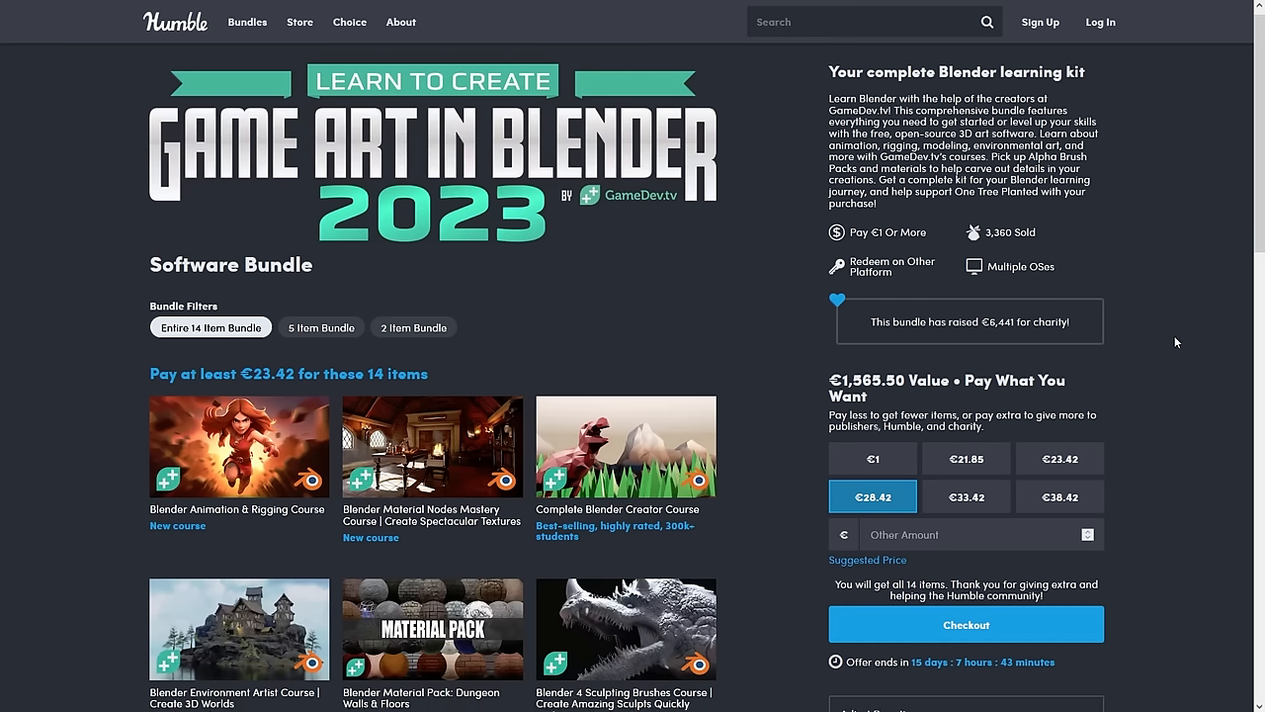
# Scroll through the Game Art in Blender 2023 bundle's item grid.
pyautogui.scroll(-3)
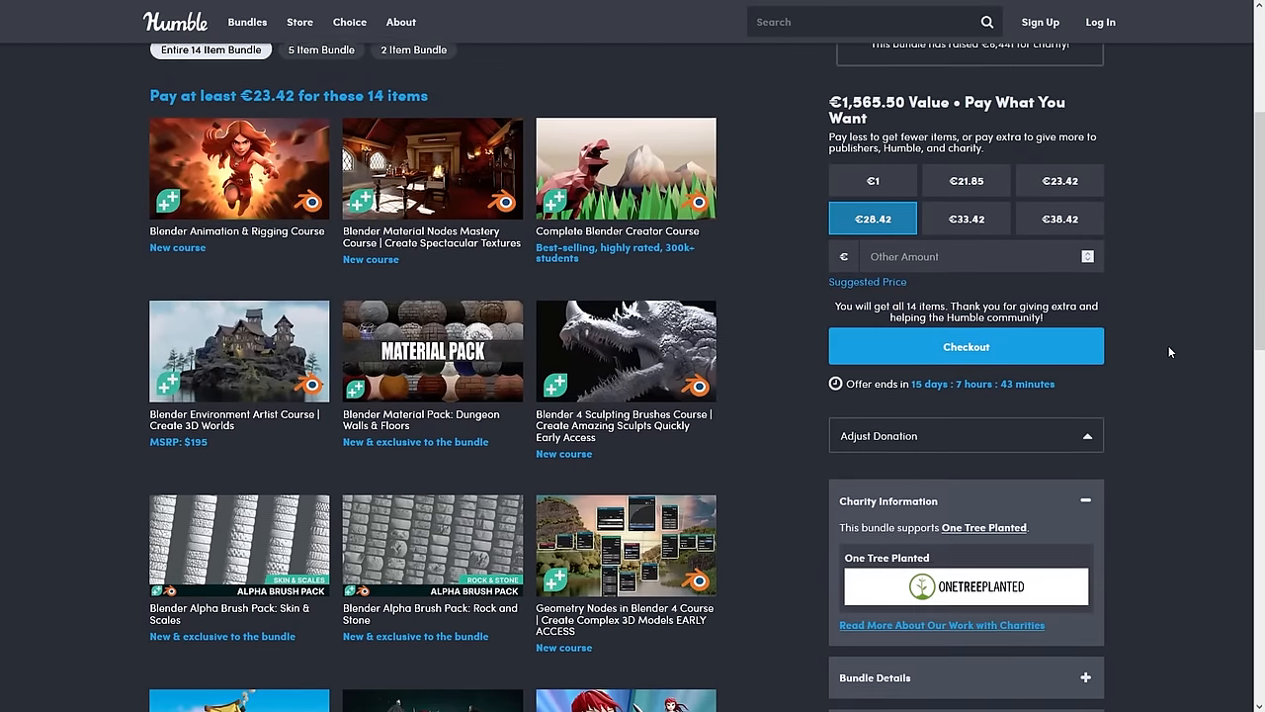
pyautogui.scroll(3)
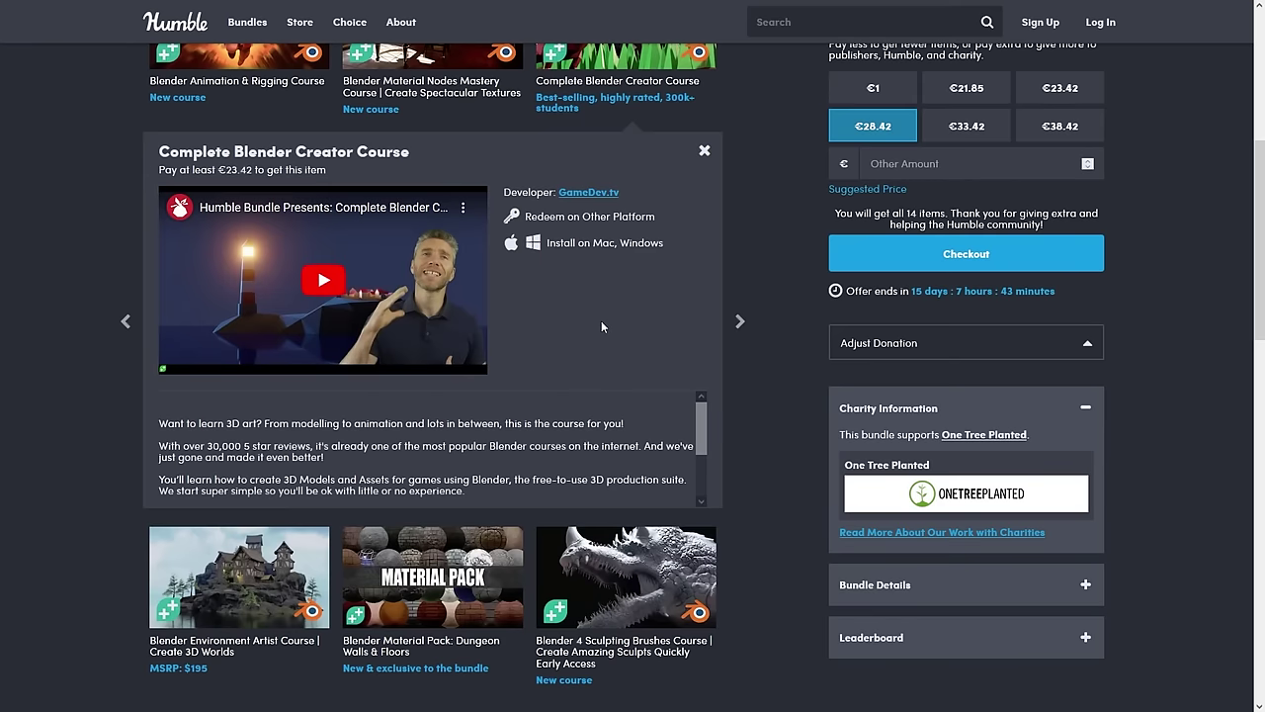
pyautogui.moveTo(558, 312)
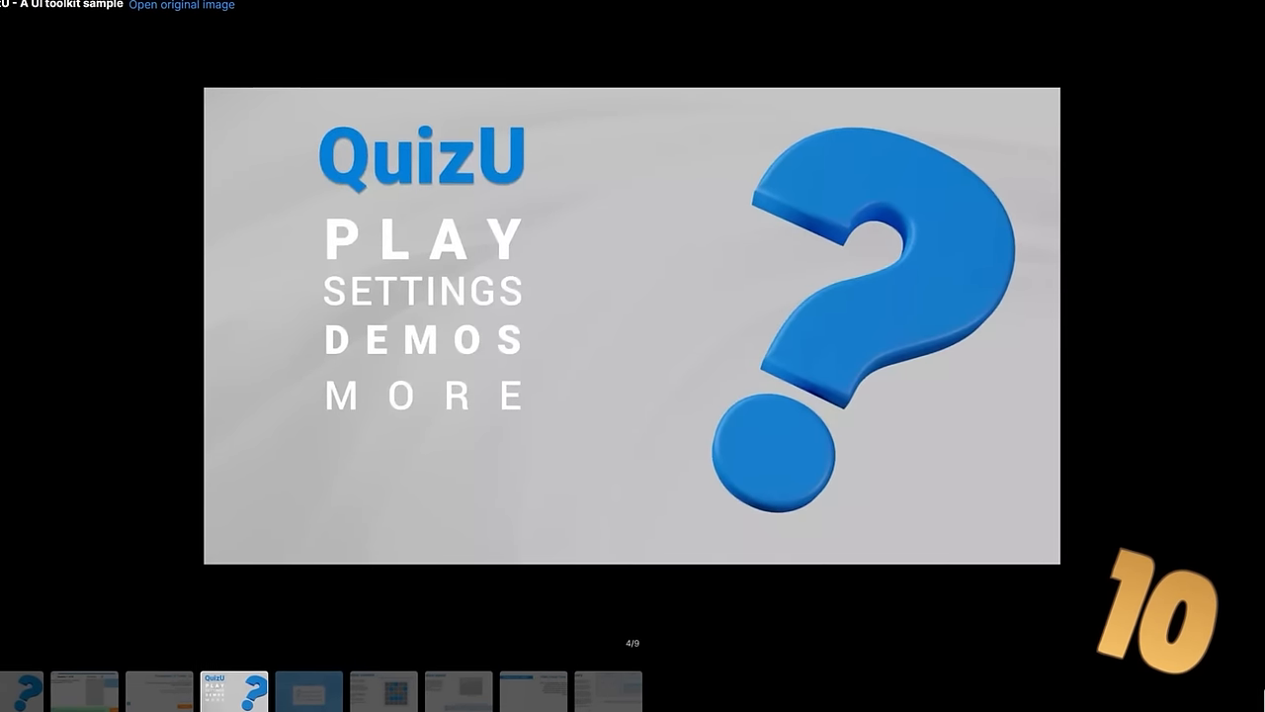
# Step through QuizU screenshots 6 to 8, ending on the menu of UI topics.
pyautogui.click(423, 293)
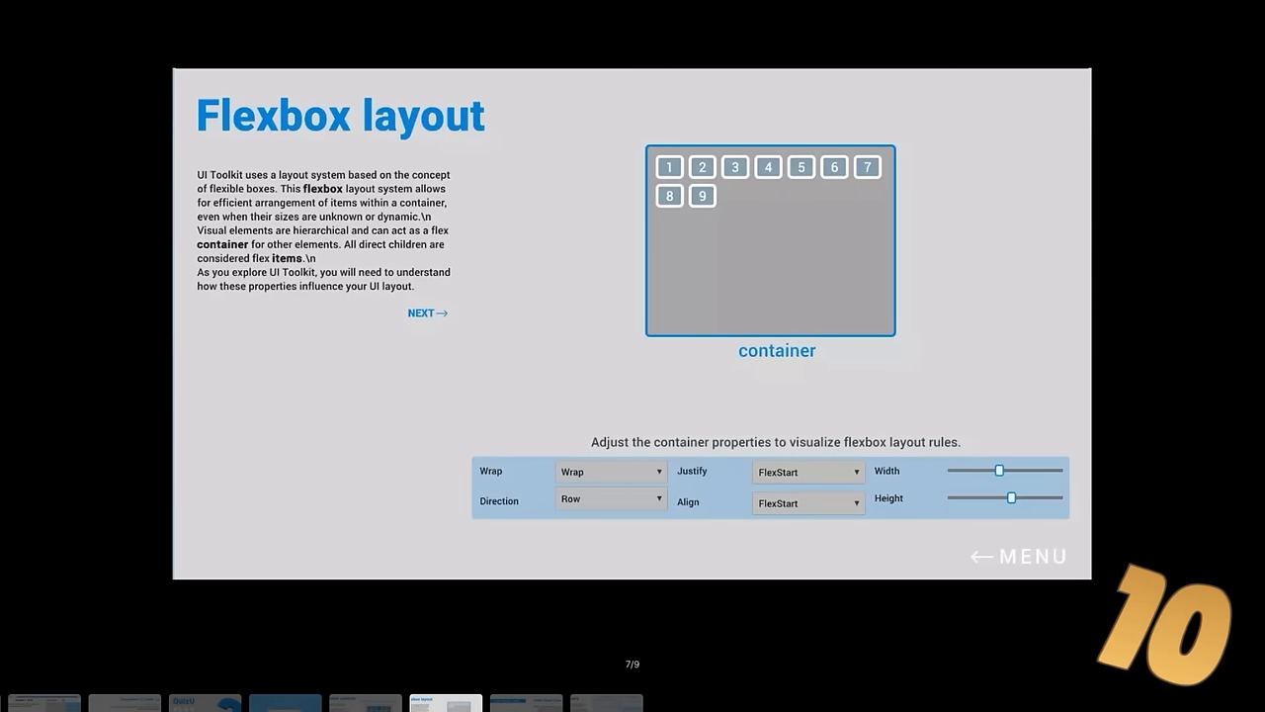
pyautogui.click(1018, 554)
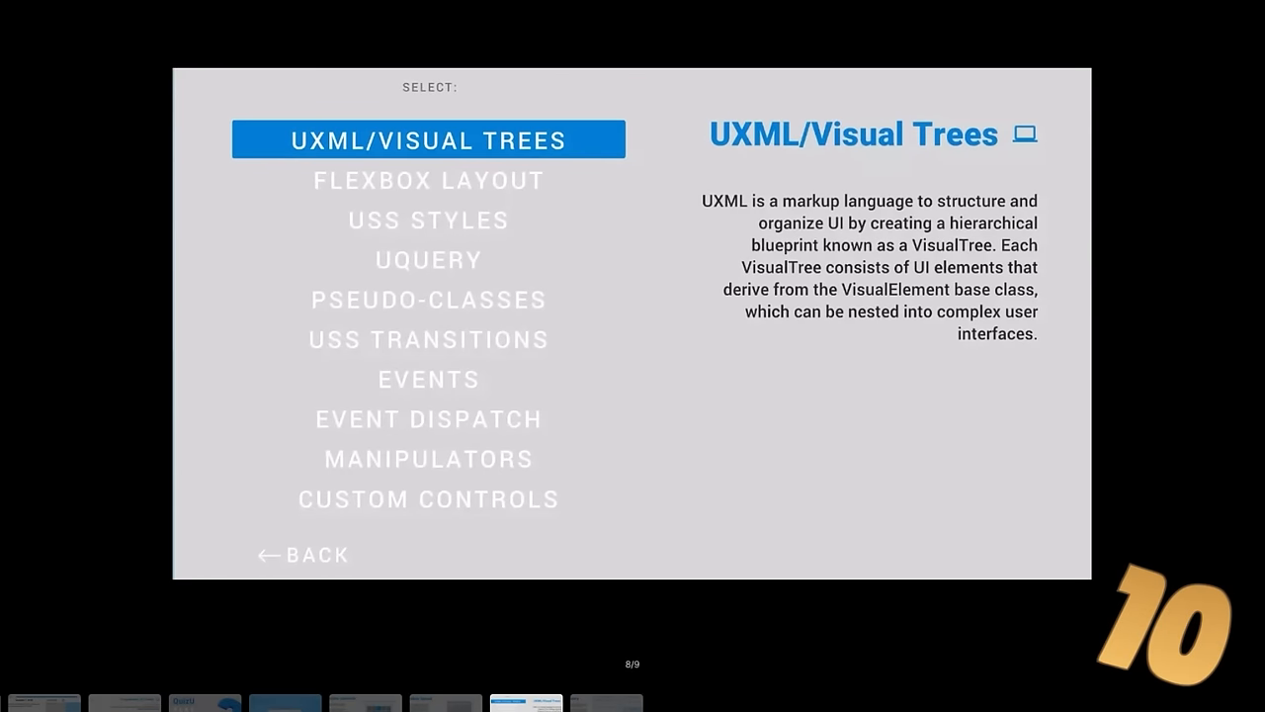
pyautogui.click(427, 261)
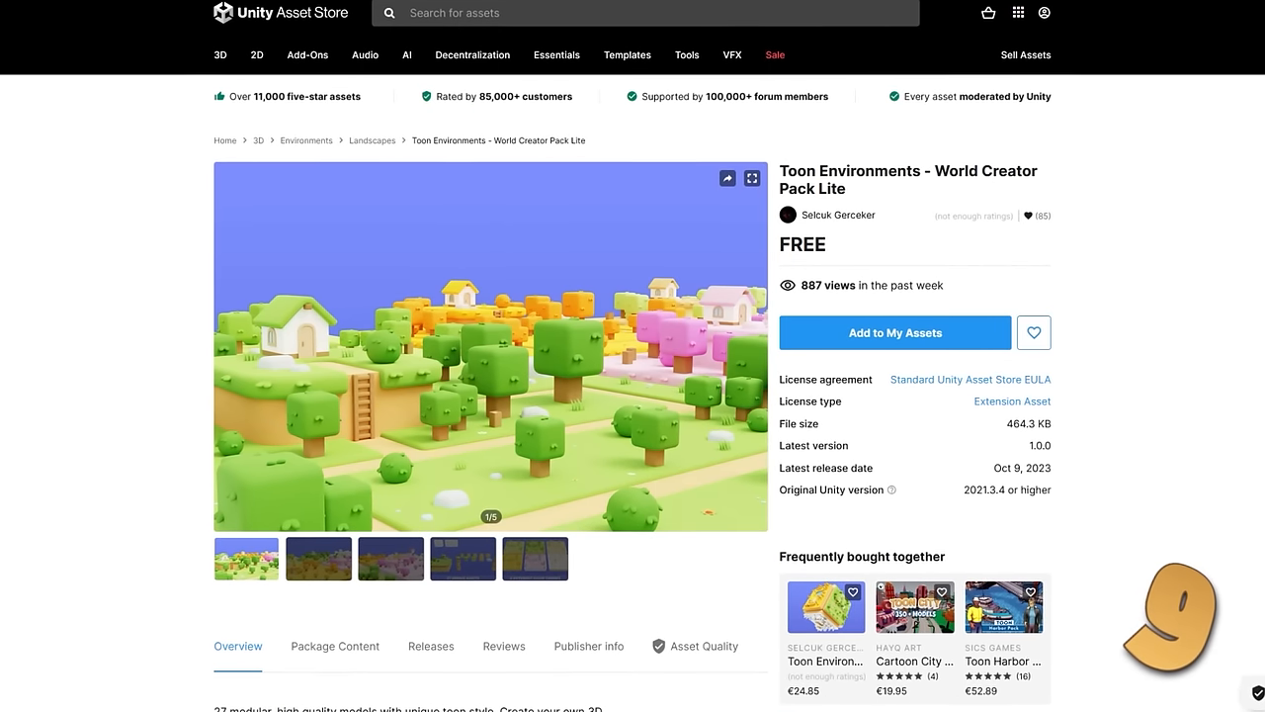
# Enlarge the Toon Environments preview image and advance to the next one.
pyautogui.click(751, 178)
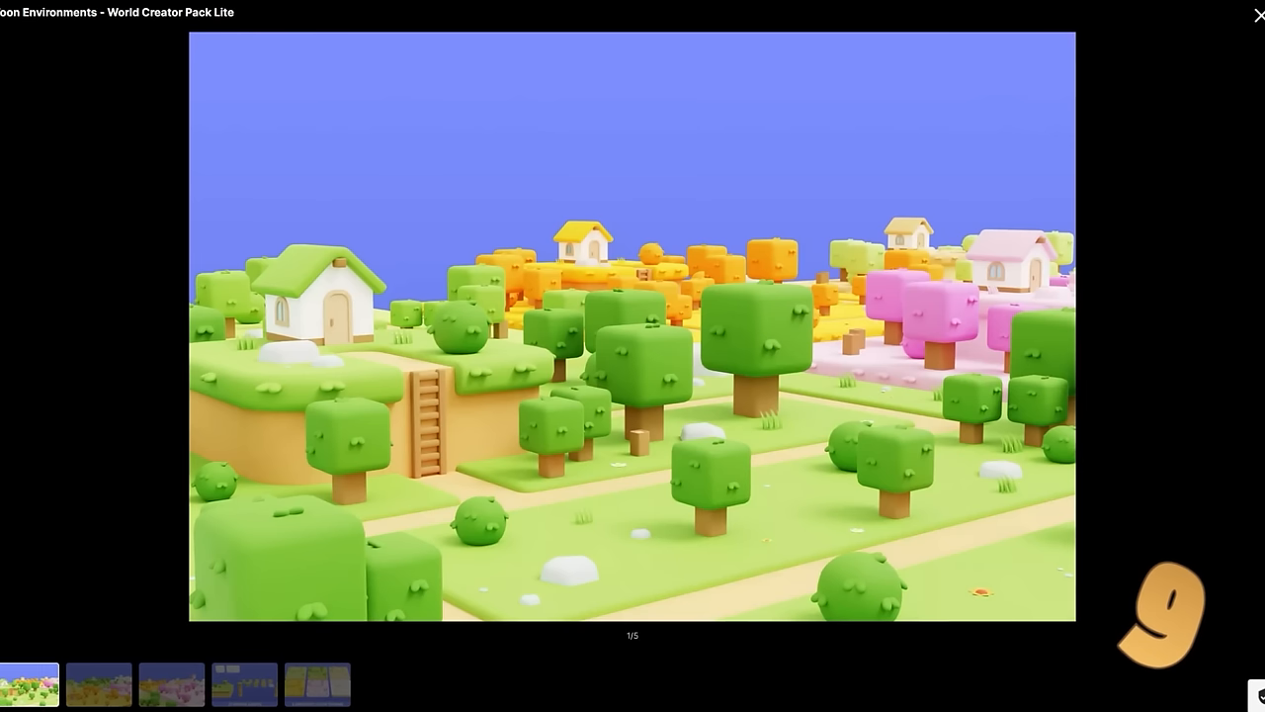
pyautogui.click(99, 684)
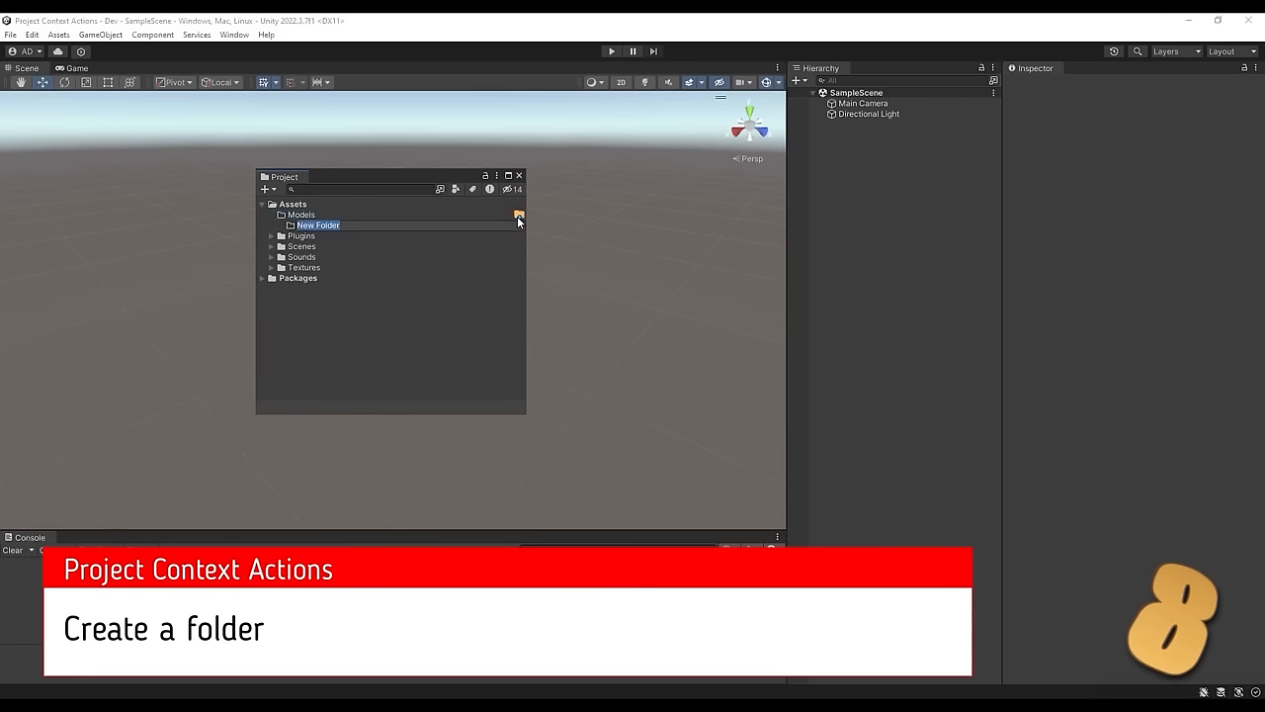
# Create a C# Custom Editor Script for the Player script from the templates list.
pyautogui.write('Materials')
pyautogui.write('Player')
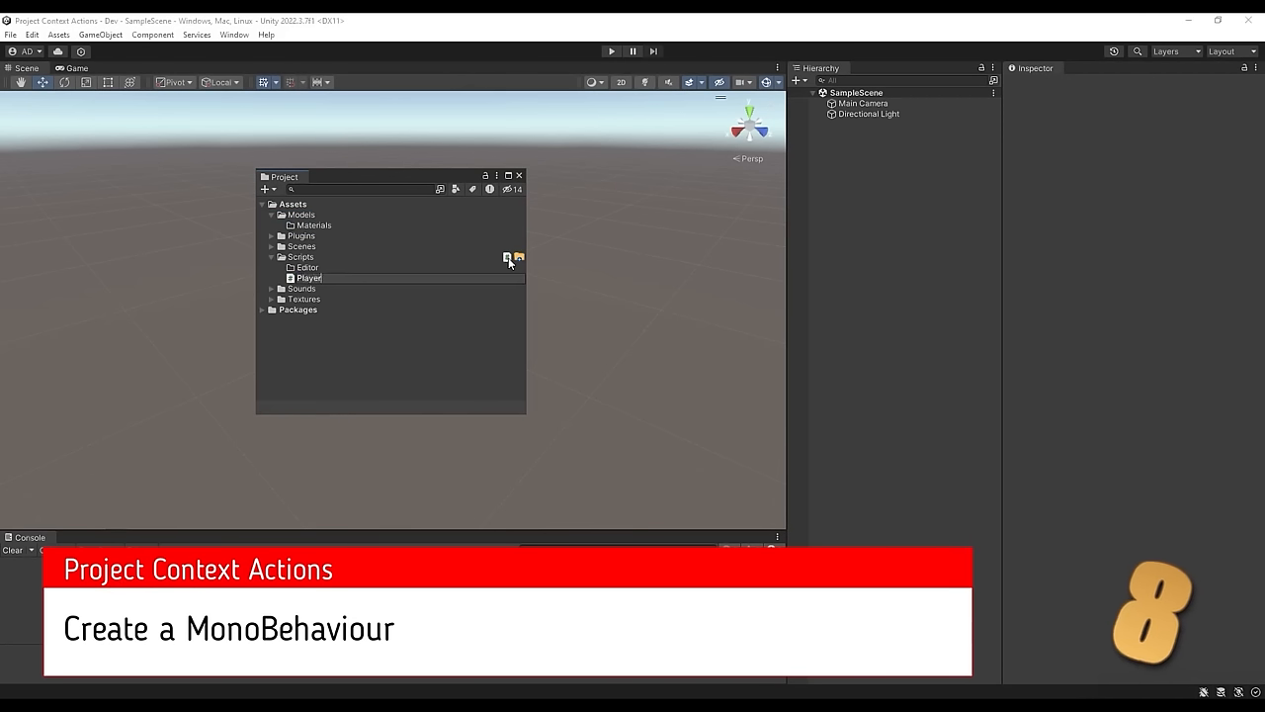
pyautogui.click(309, 276)
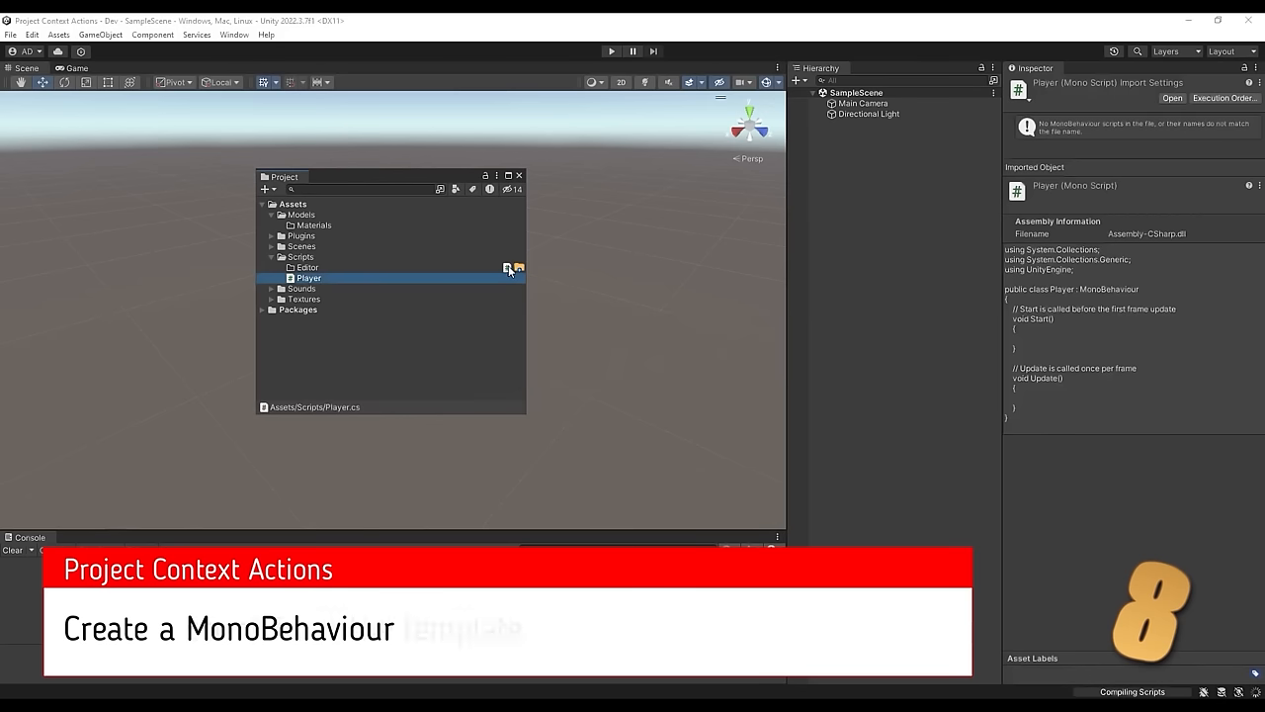
pyautogui.click(506, 269)
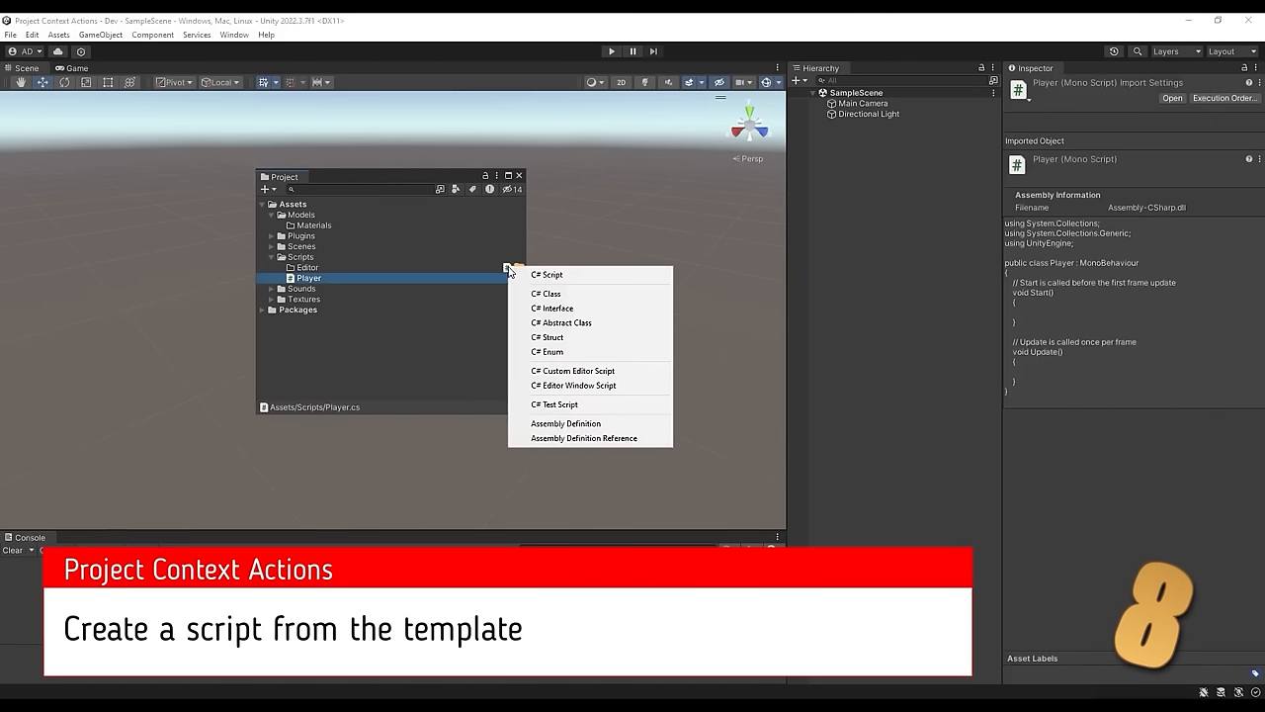
pyautogui.moveTo(571, 372)
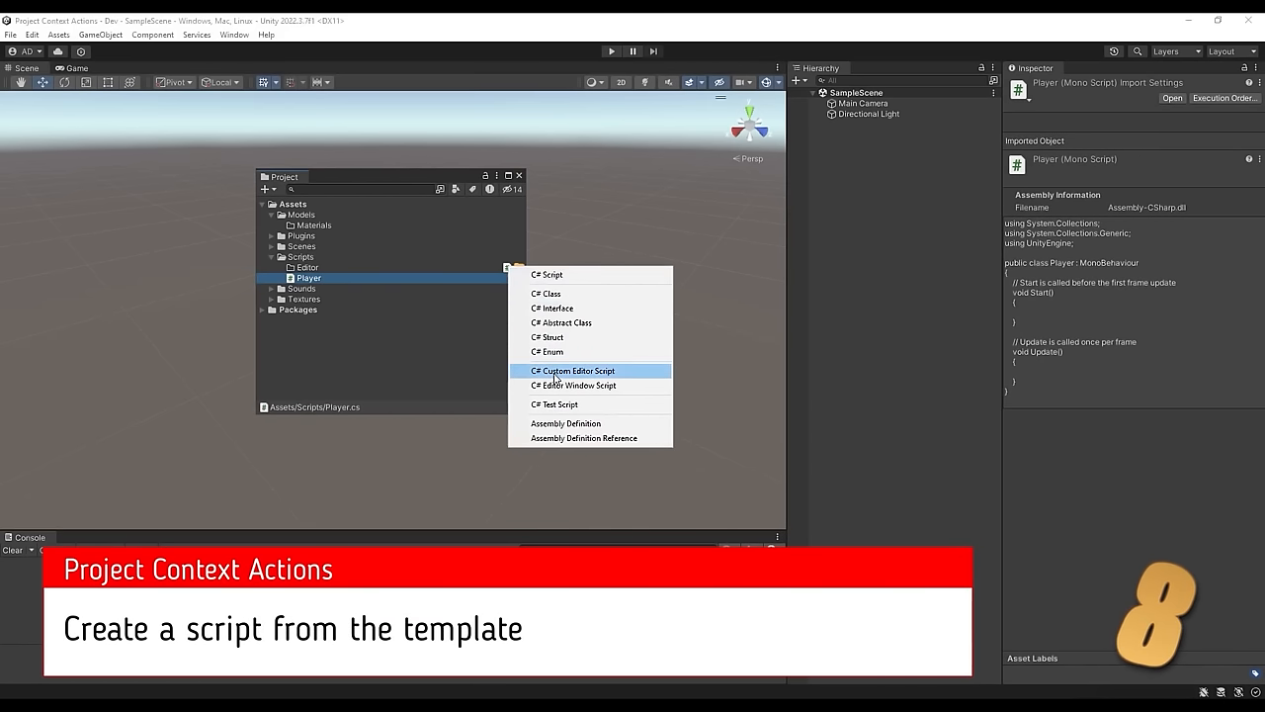
pyautogui.click(573, 372)
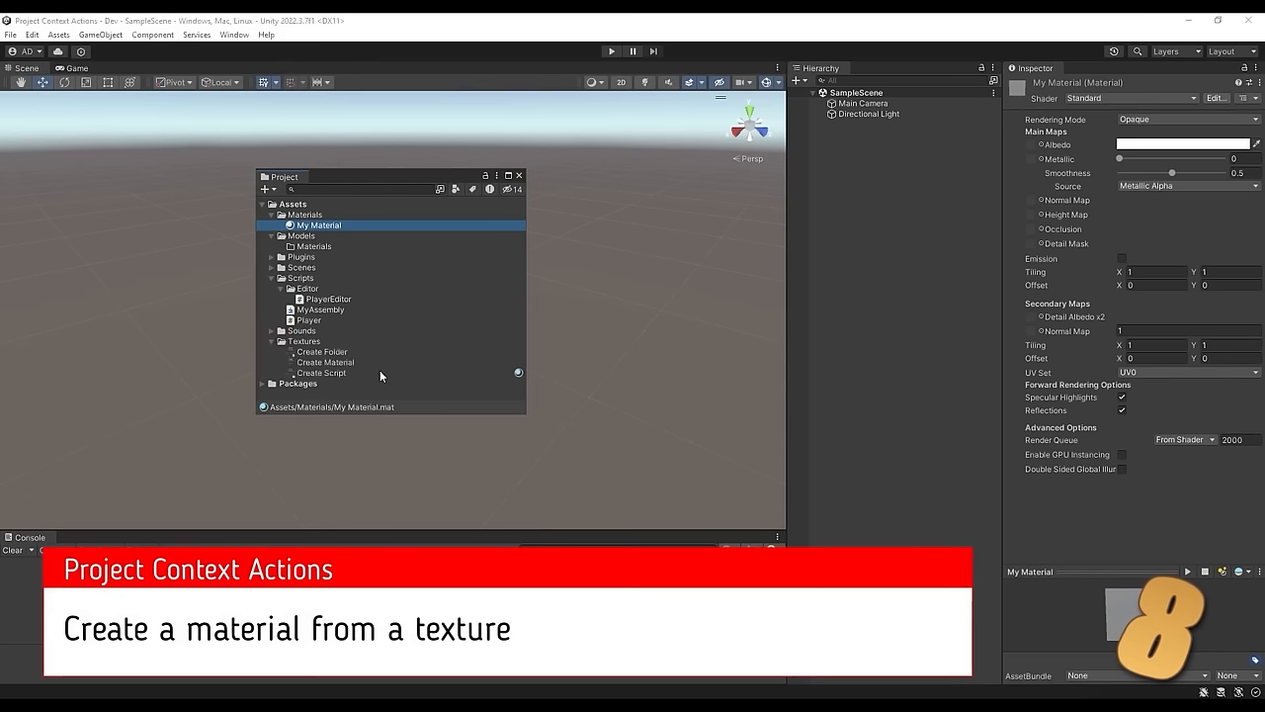
# Create a new material from the texture in the Project window.
pyautogui.click(323, 372)
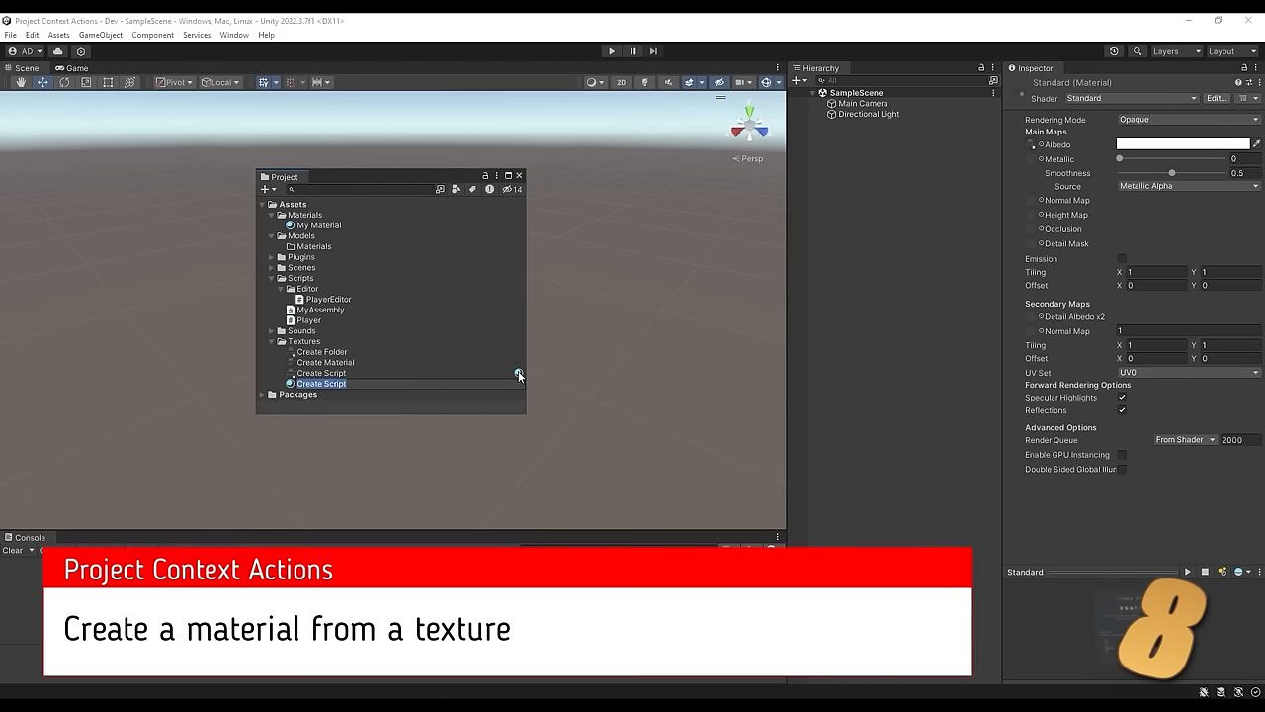
pyautogui.click(320, 372)
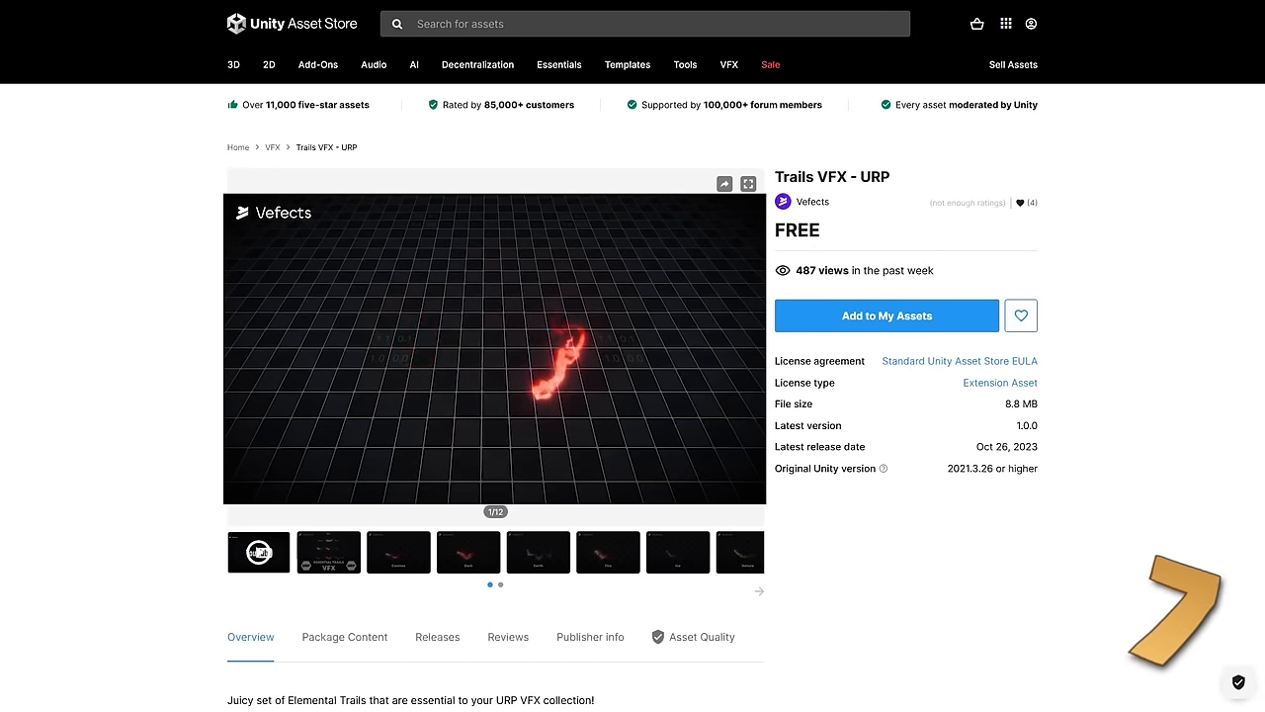
# Enlarge the Trails VFX - URP trail effect preview.
pyautogui.click(748, 185)
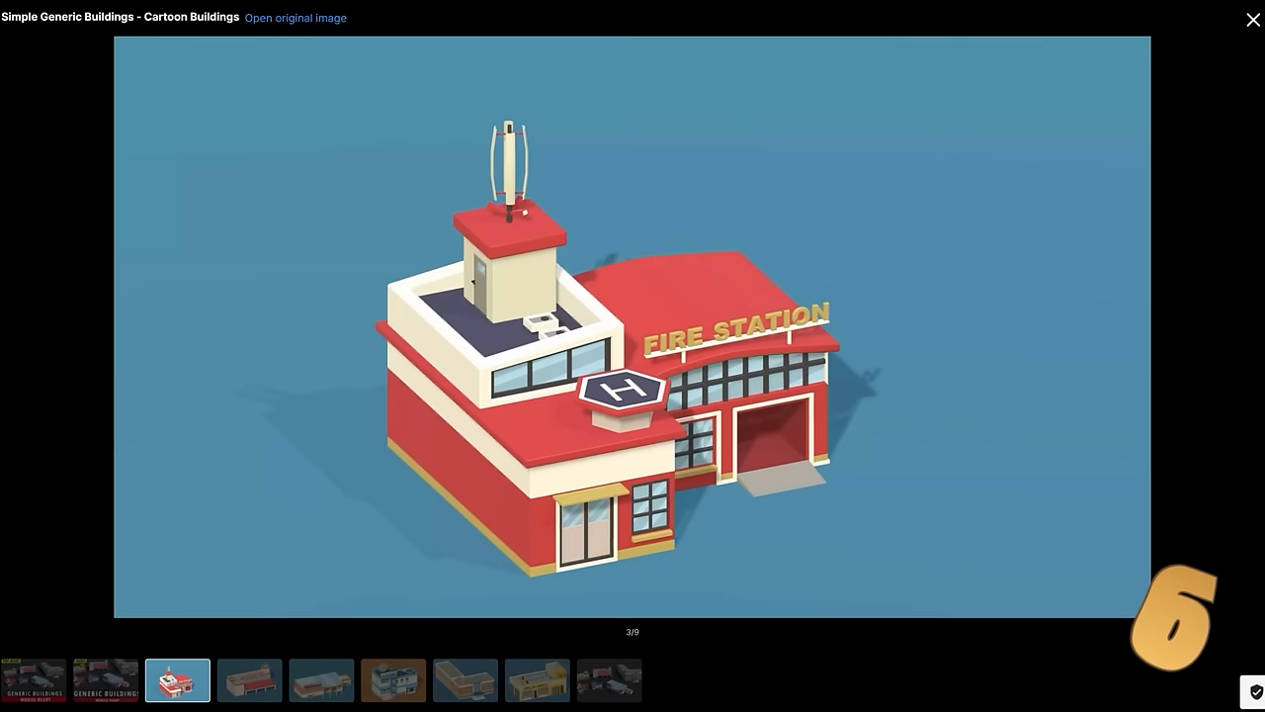
# View the hospital, next building and school previews of Simple Generic Buildings.
pyautogui.click(250, 680)
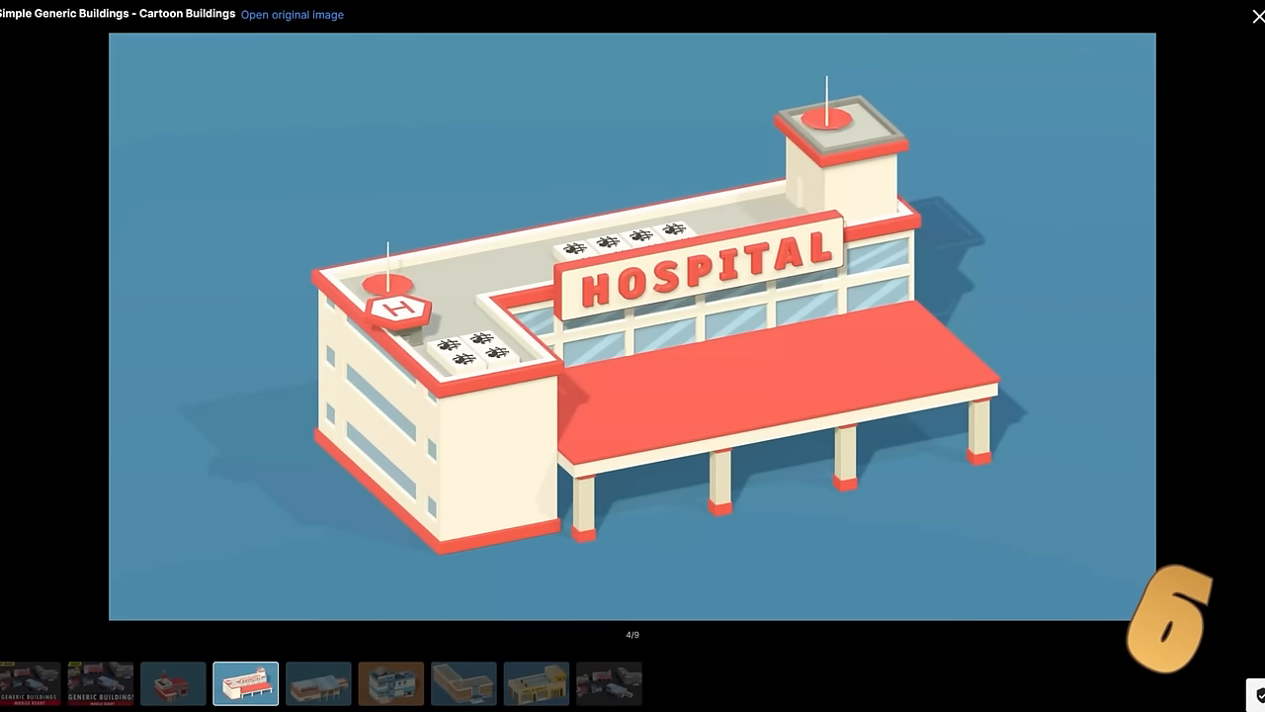
pyautogui.click(314, 684)
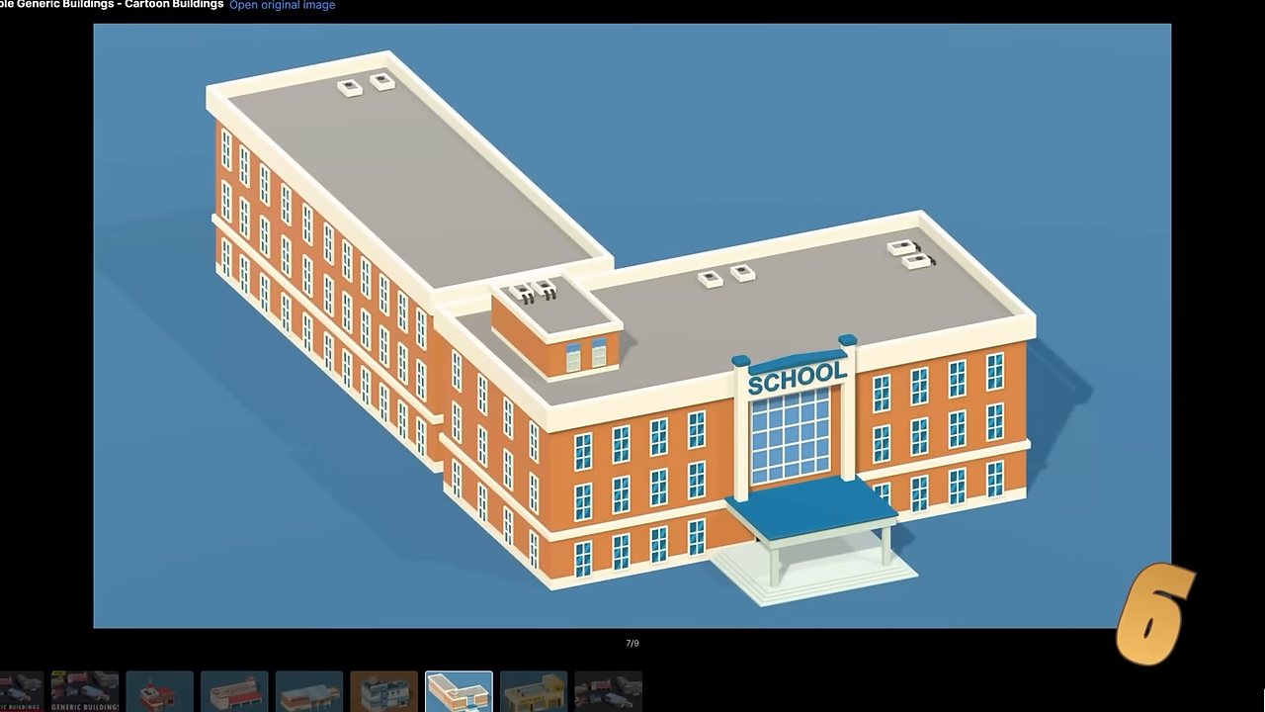
pyautogui.click(534, 692)
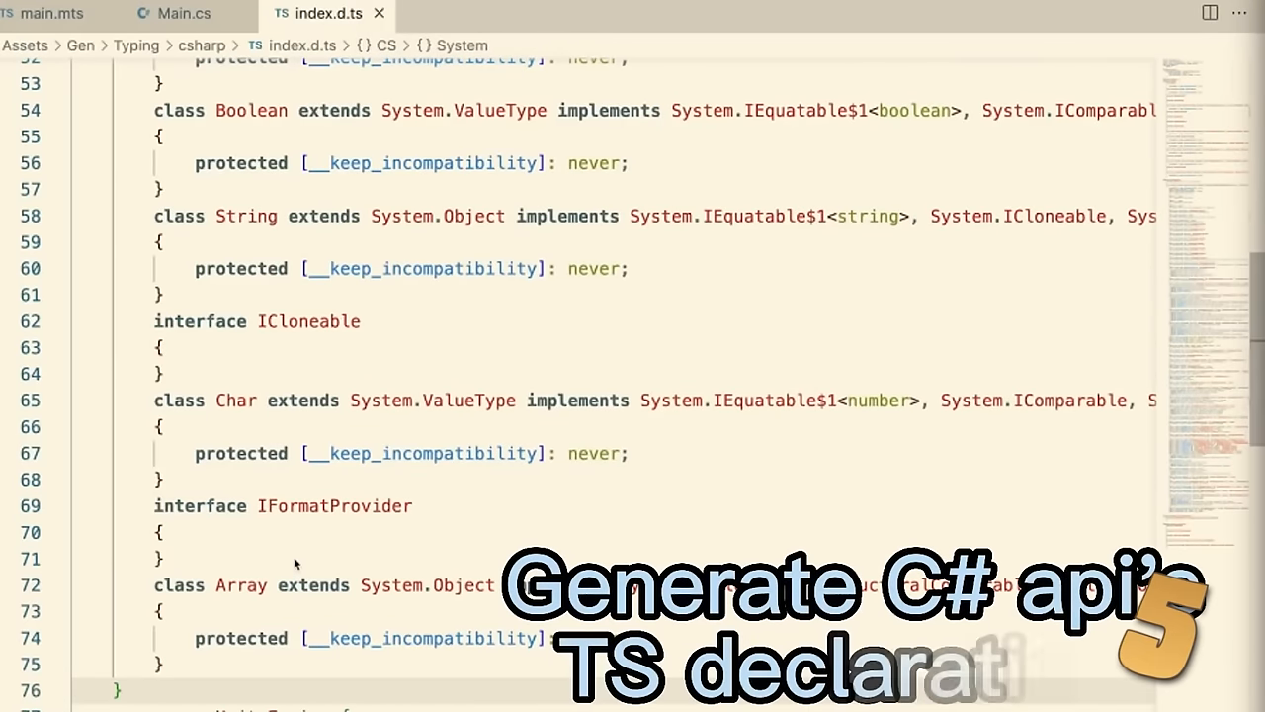
# Scroll through the generated System class declarations in index.d.ts.
pyautogui.scroll(-3)
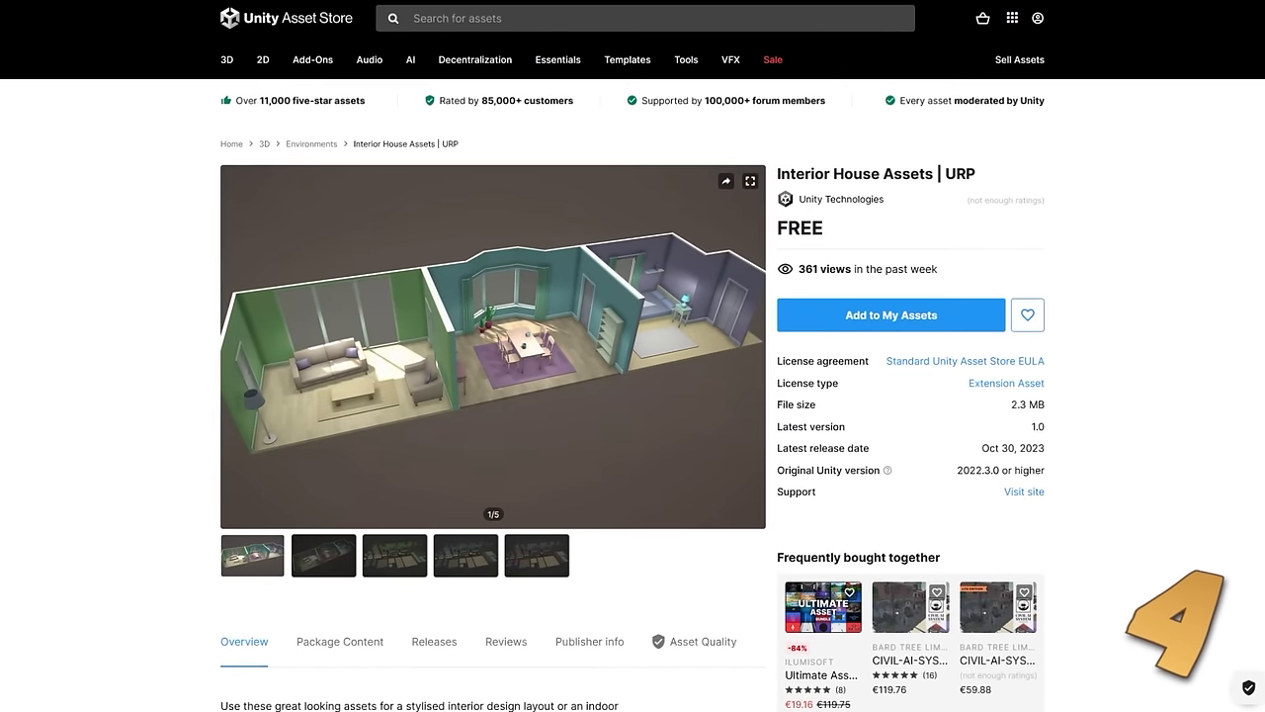
# Enlarge the Interior House previews and view the top-down house and separate pieces layouts.
pyautogui.click(750, 182)
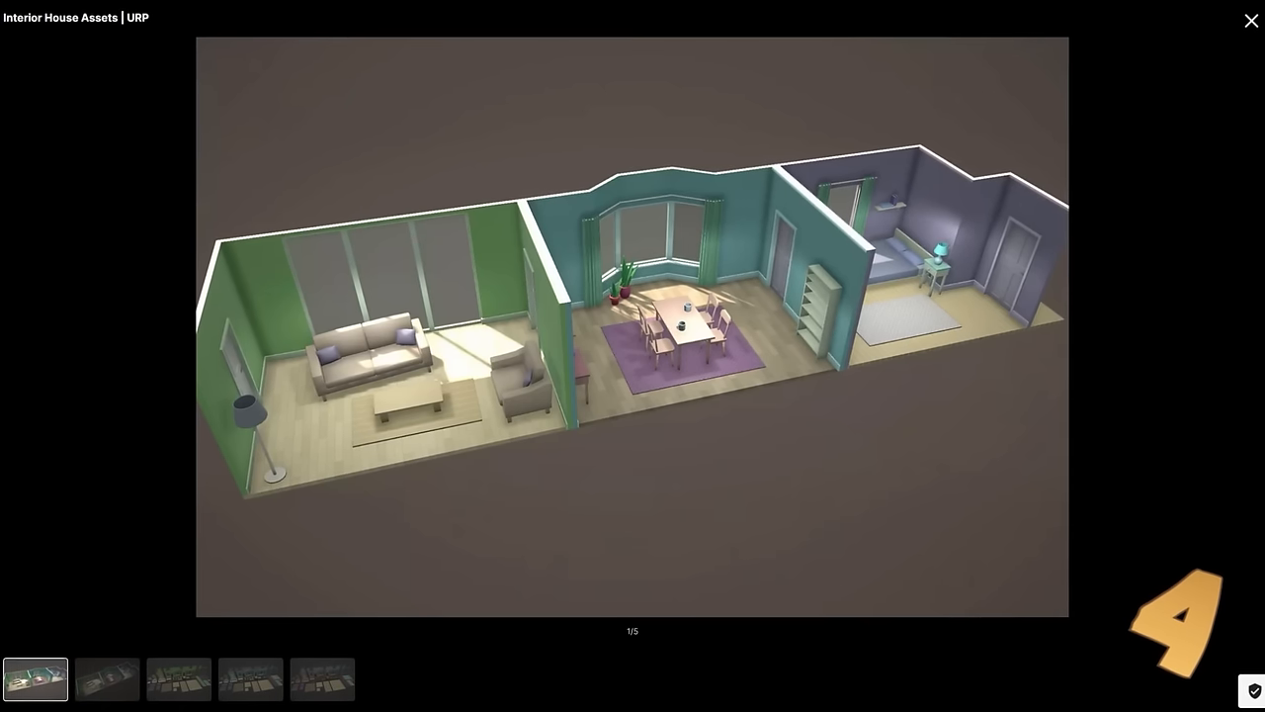
pyautogui.click(107, 680)
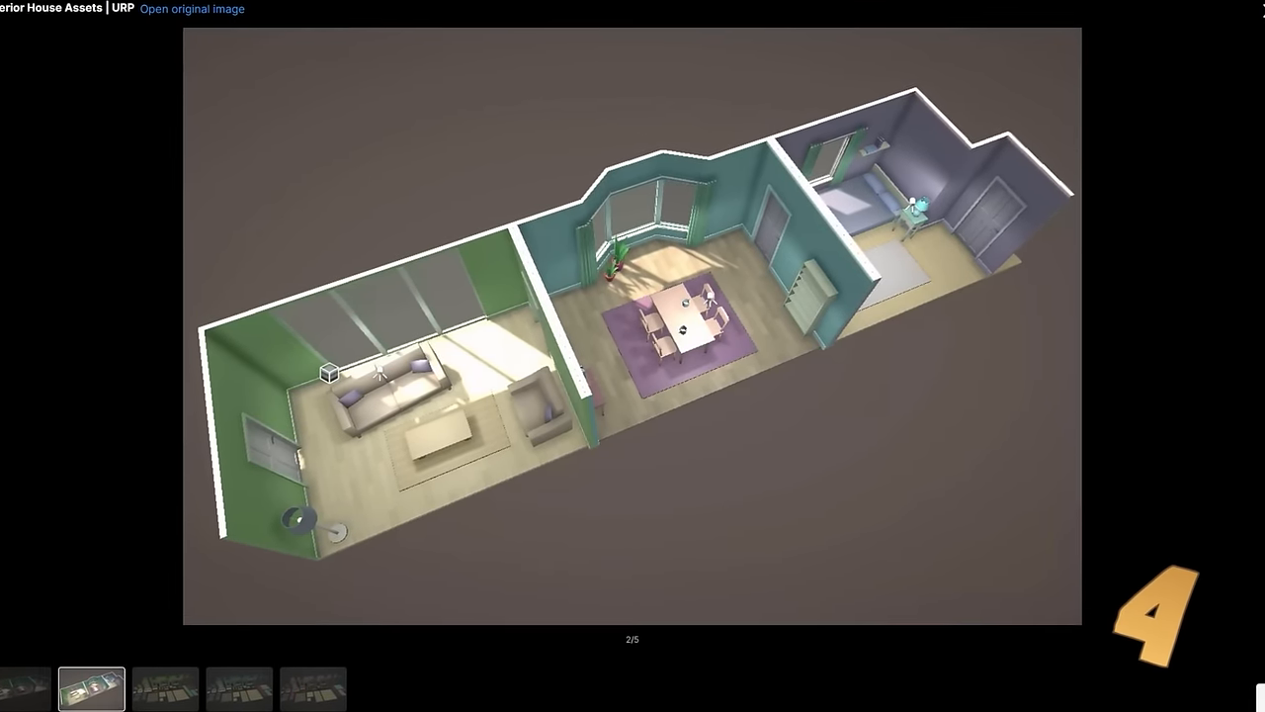
pyautogui.click(162, 688)
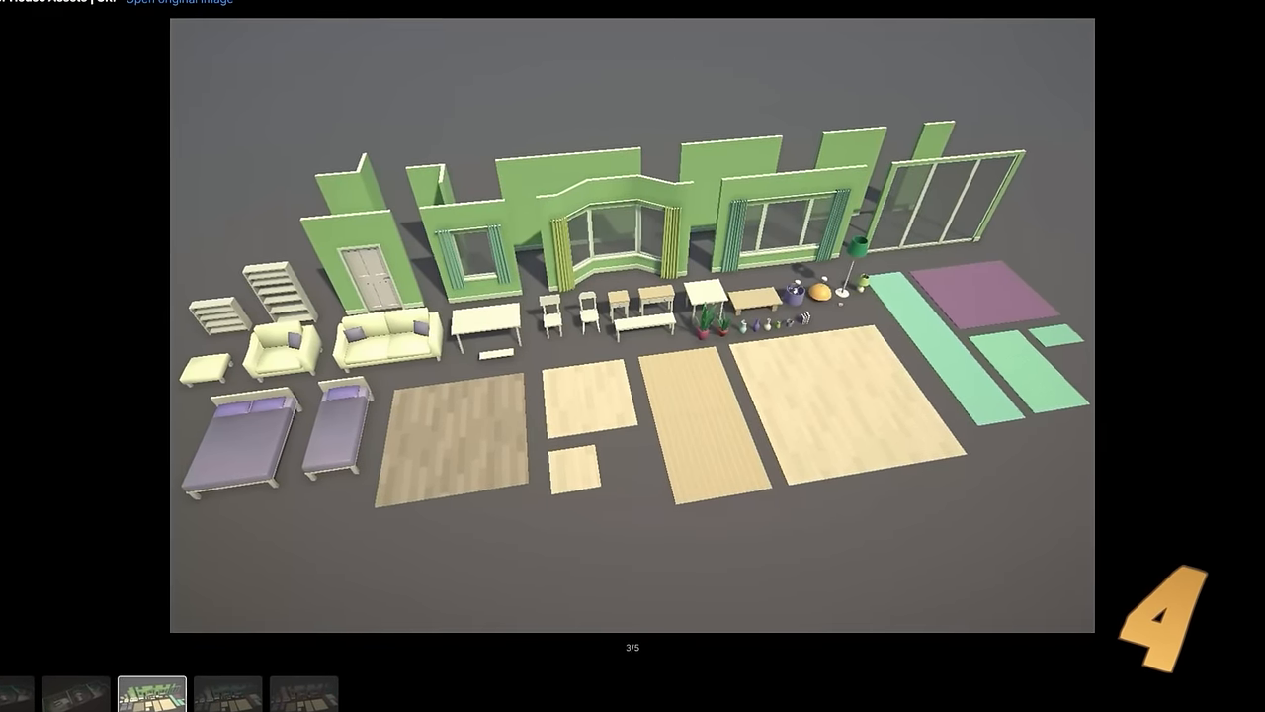
pyautogui.click(305, 696)
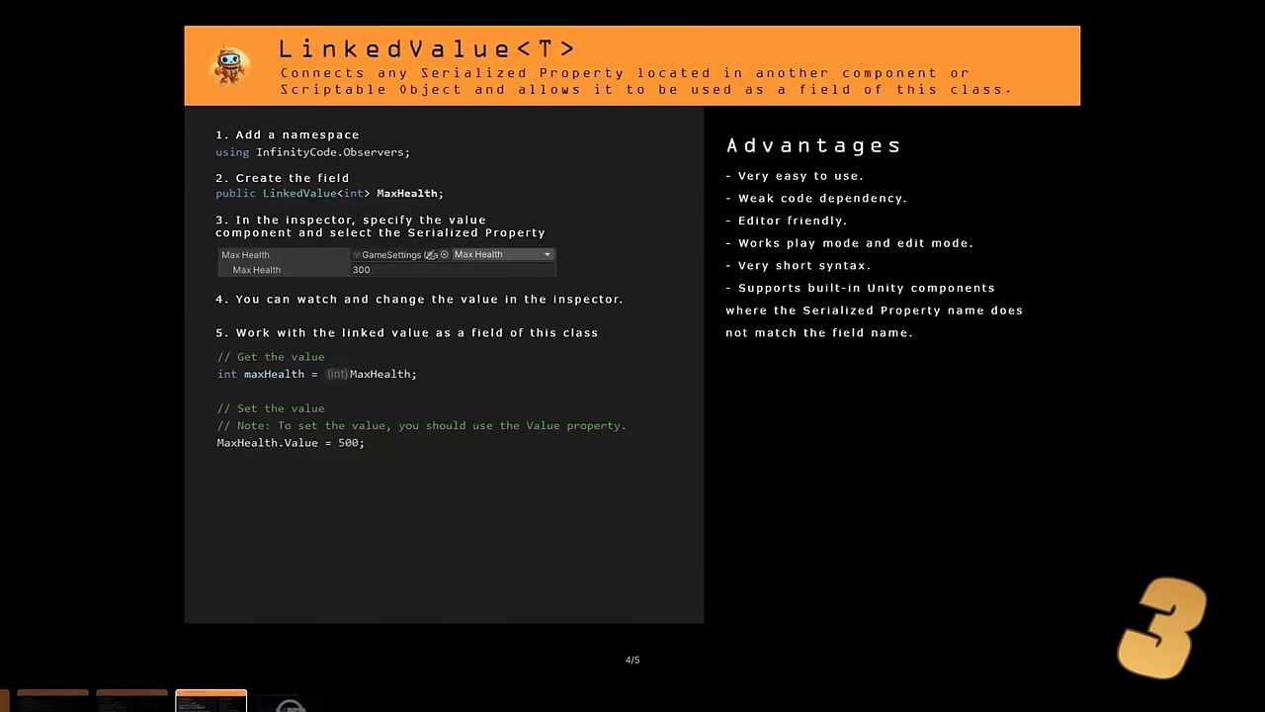
# Advance the gallery to the LinkedValue<T> overview preview (image 4/5).
pyautogui.click(45, 700)
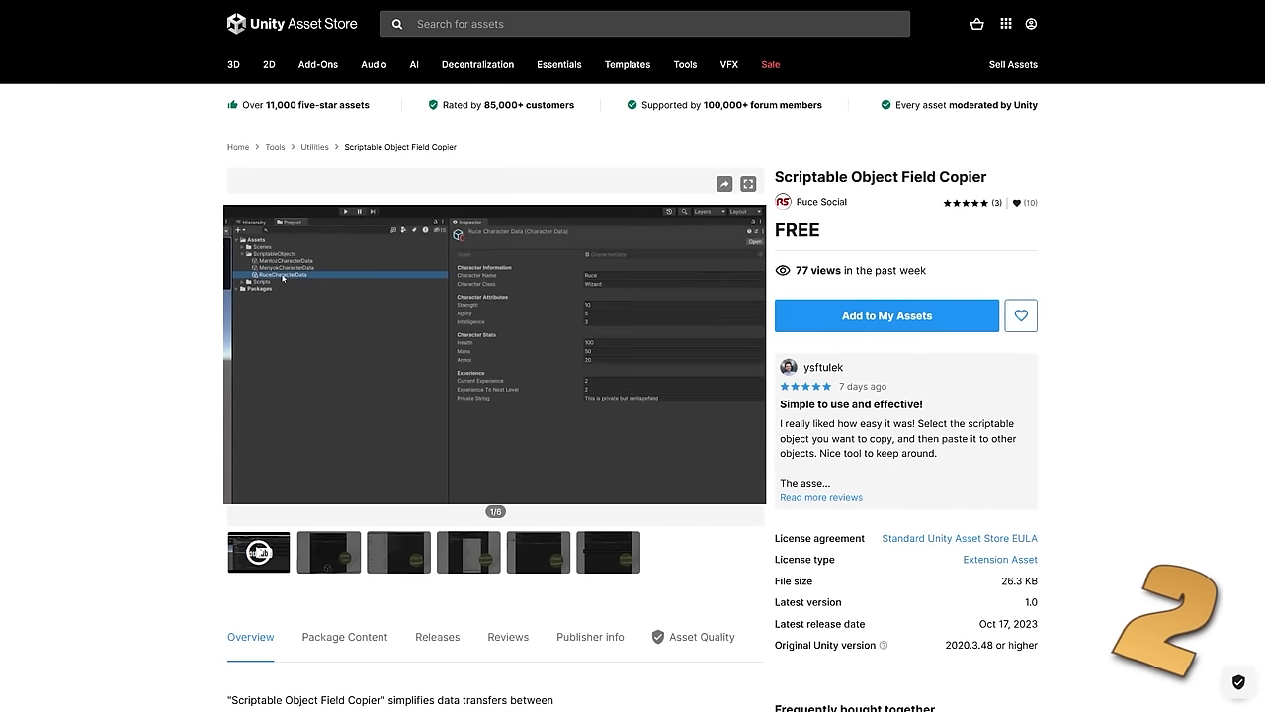
pyautogui.moveTo(324, 273)
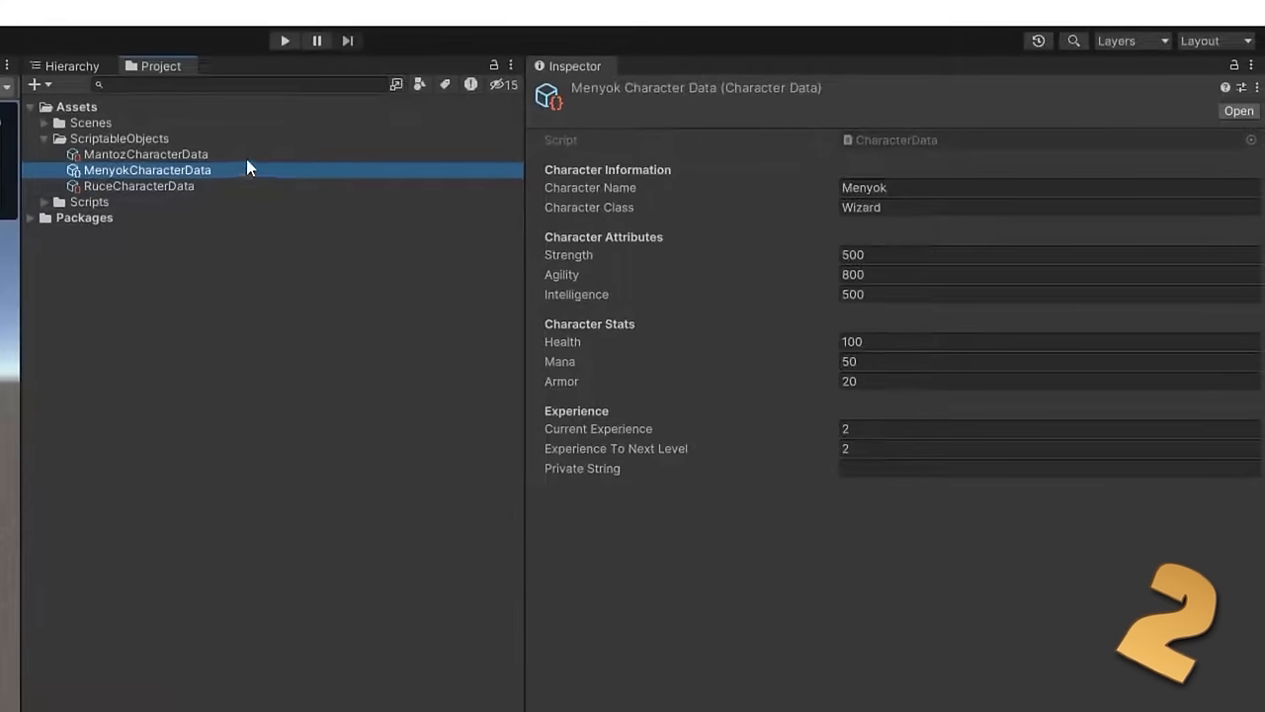
# Copy the RuceCharacterData ScriptableObject values, then inspect MenyokCharacterData.
pyautogui.click(146, 154)
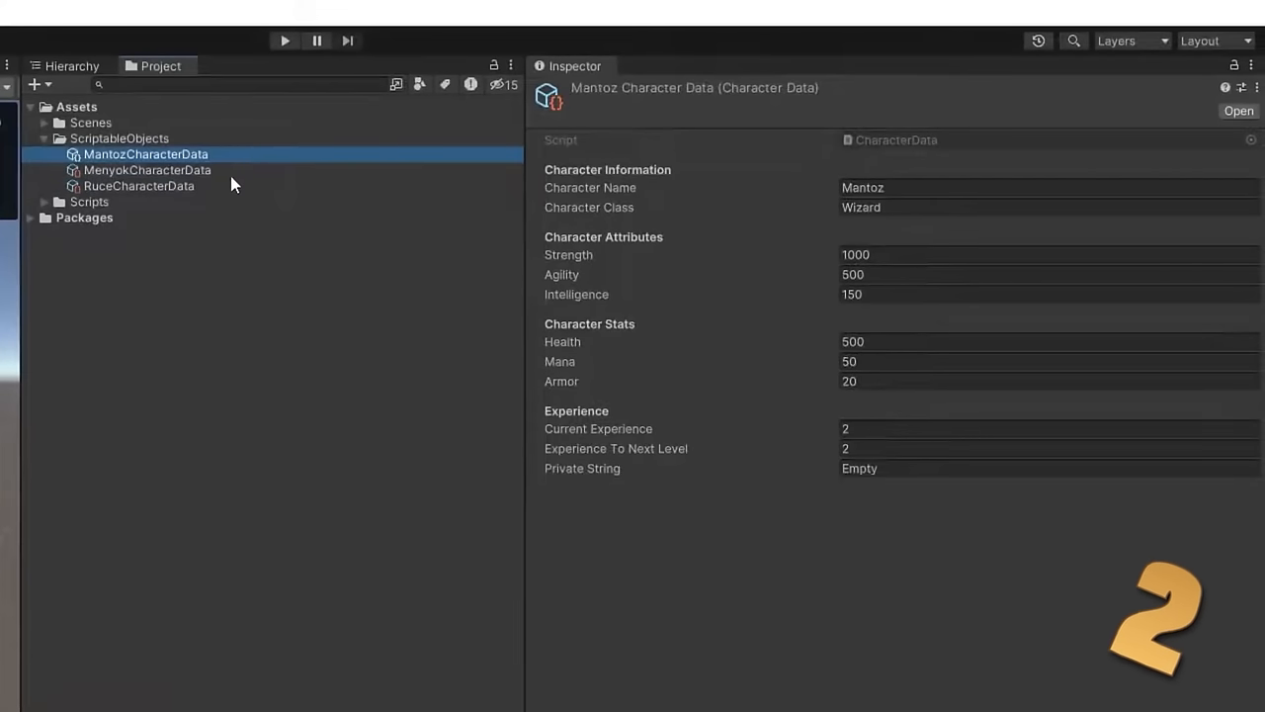
pyautogui.click(138, 186)
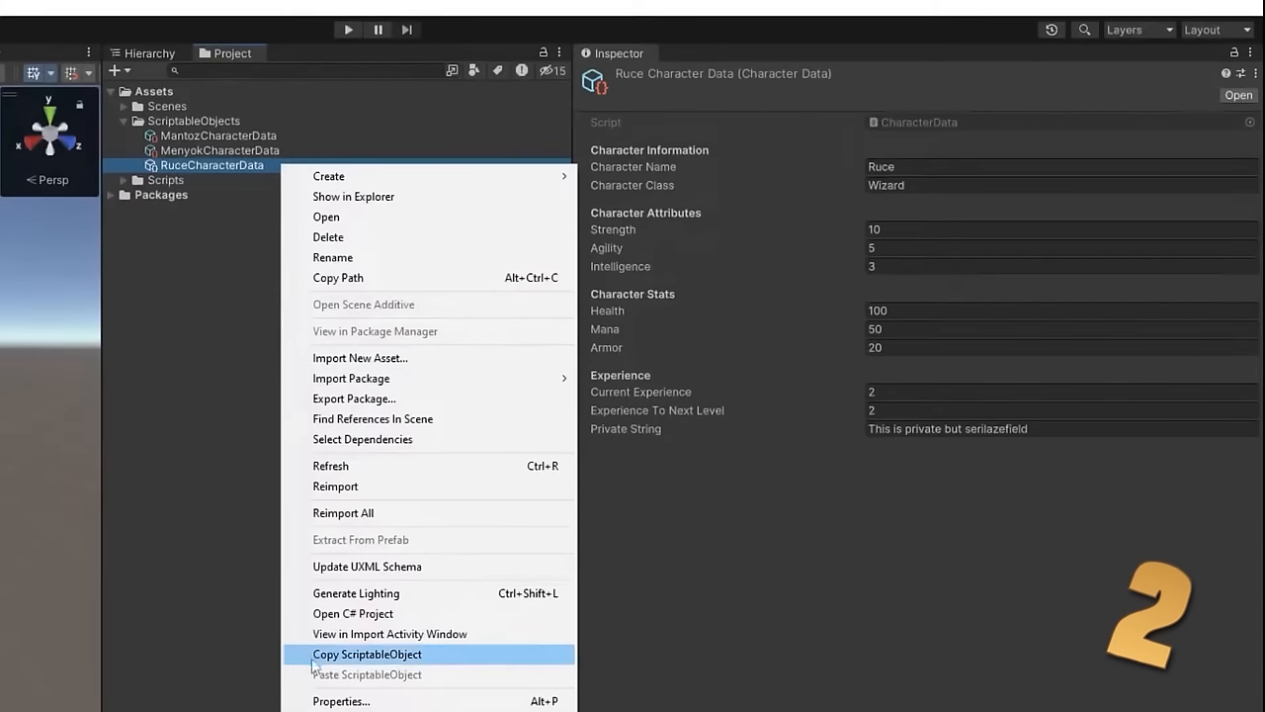
pyautogui.click(368, 653)
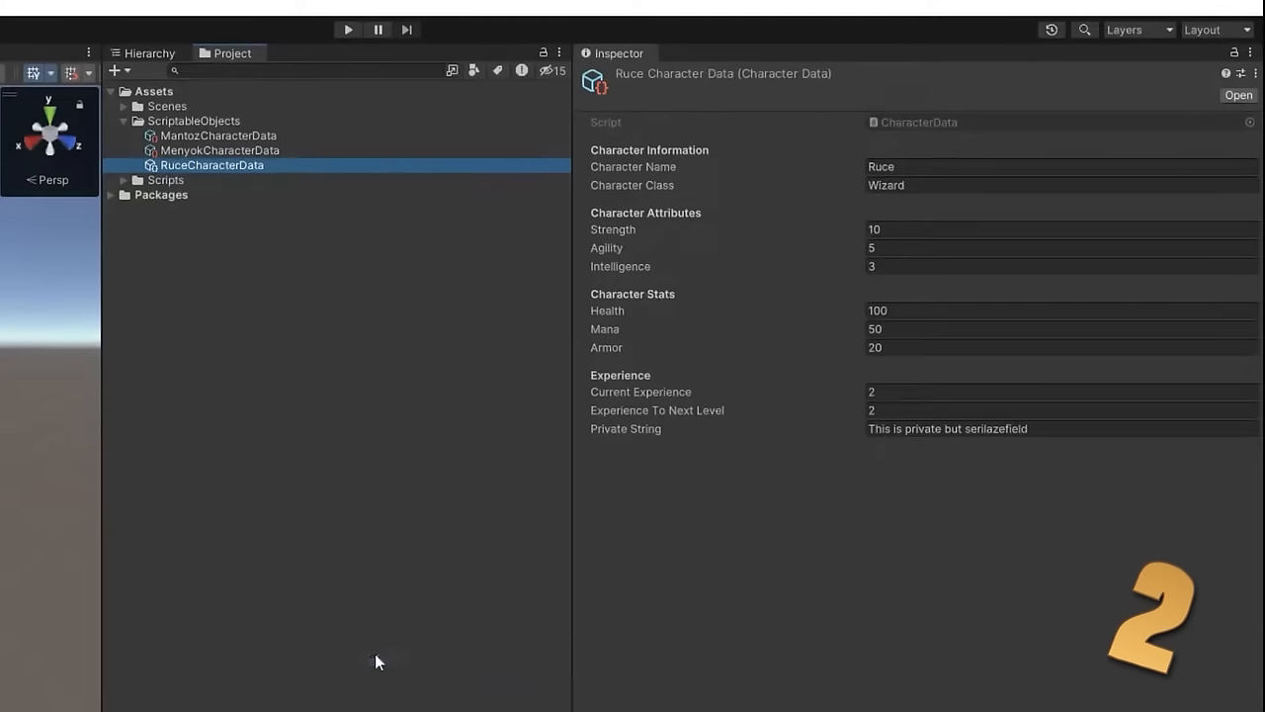
pyautogui.click(219, 151)
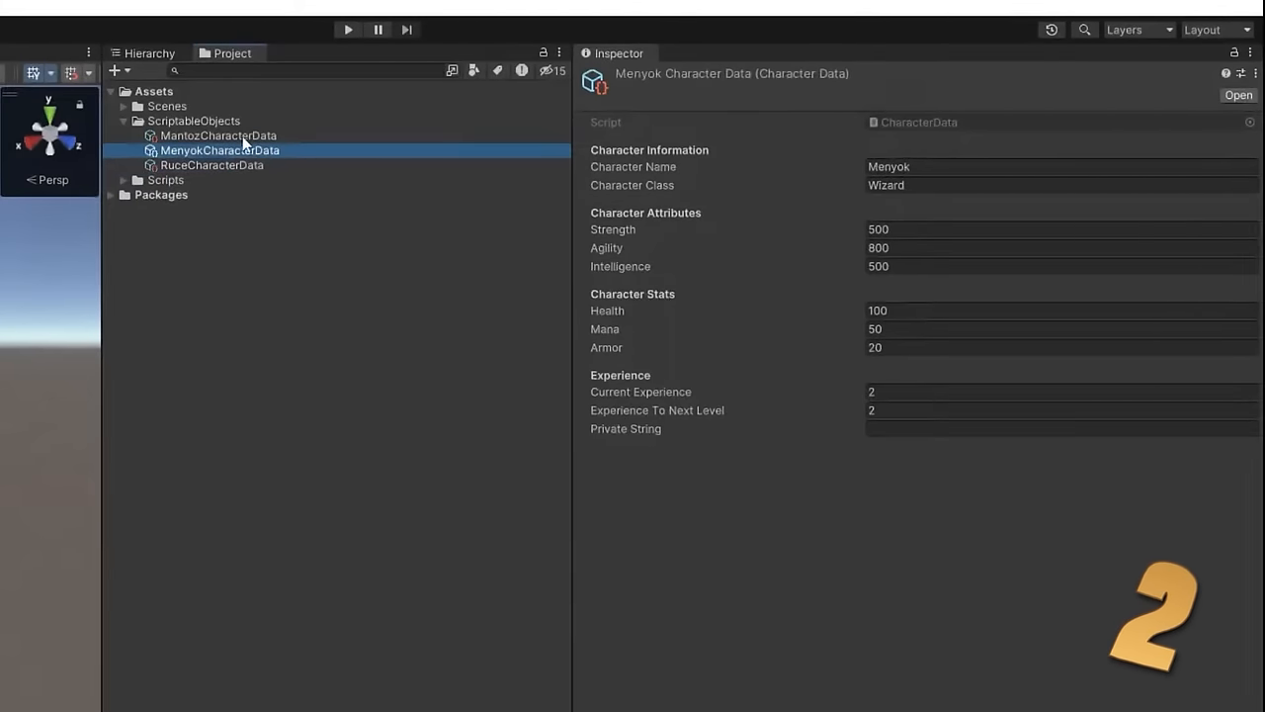
# Paste Ruce's copied fields into Mantoz and Menyok, filtering the Field List by 'char'.
pyautogui.rightClick(217, 134)
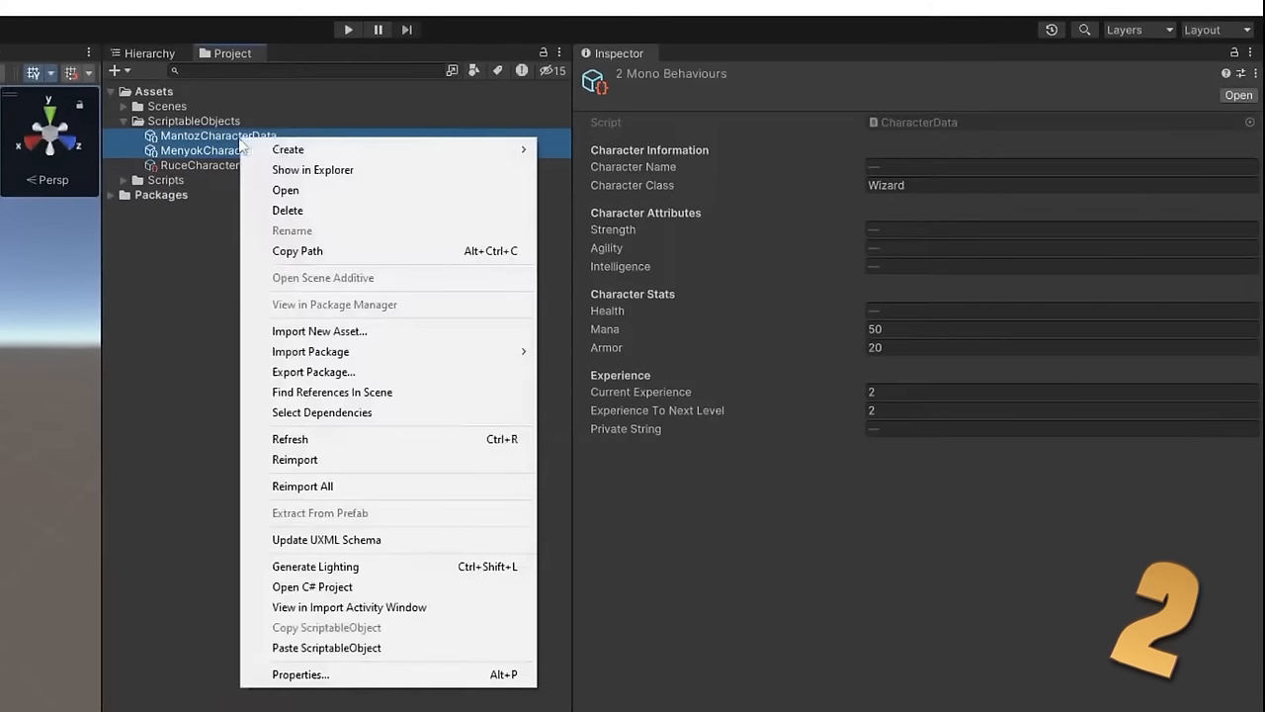
pyautogui.moveTo(344, 654)
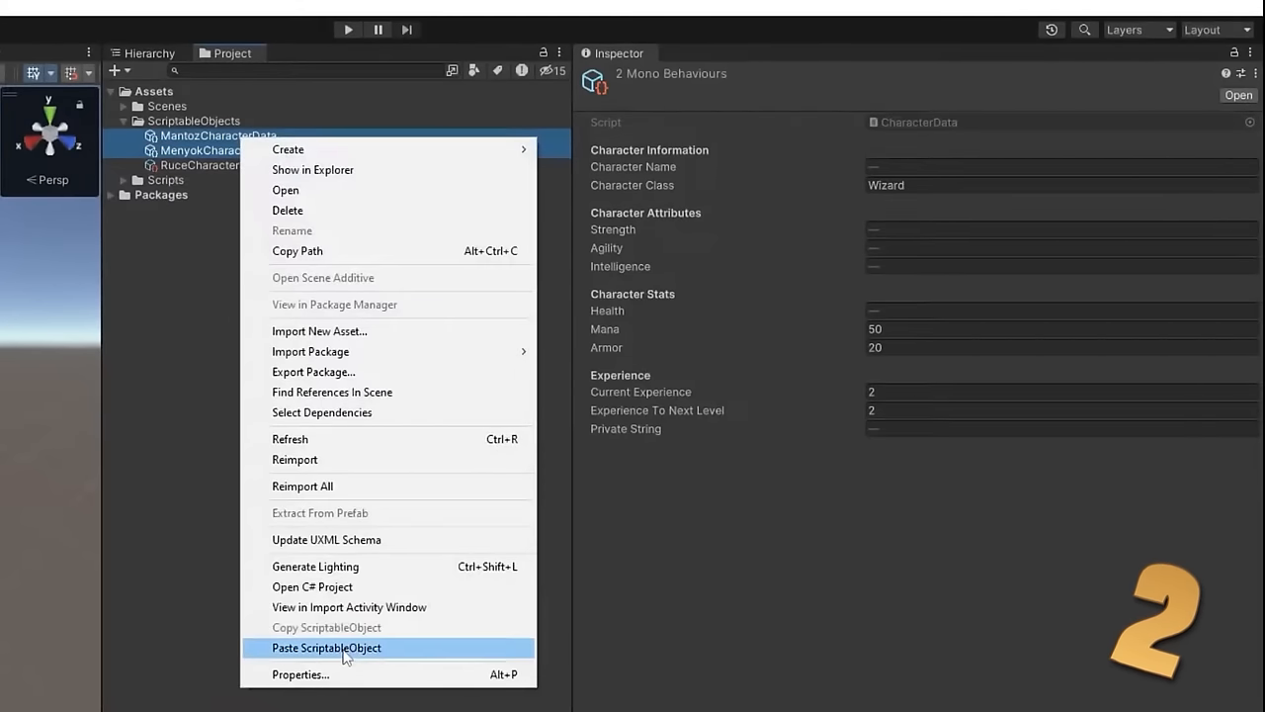
pyautogui.click(326, 649)
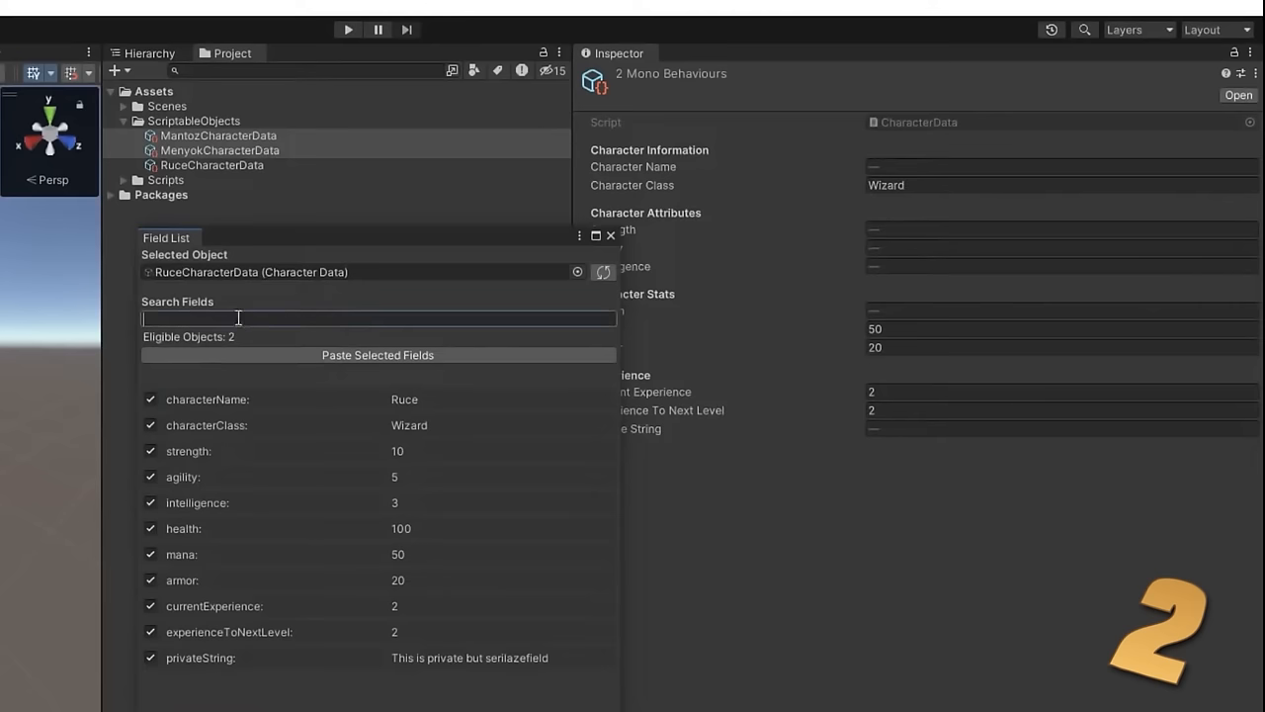
pyautogui.write('char')
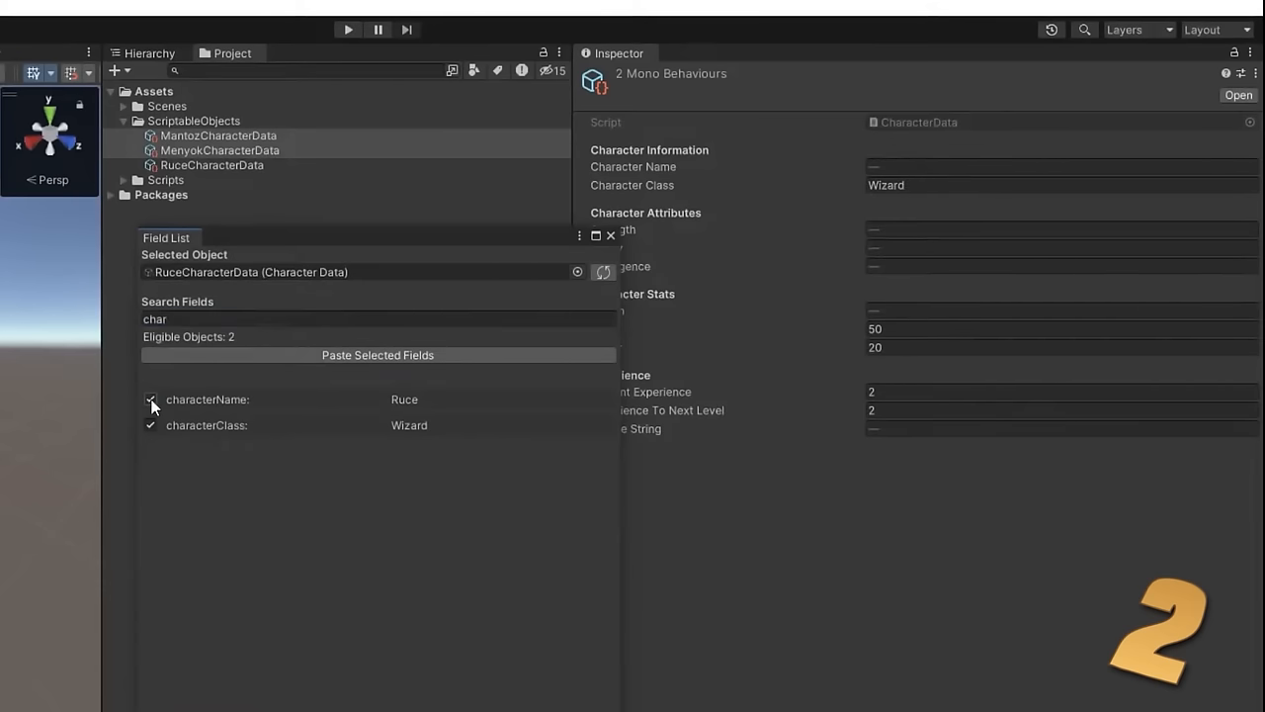